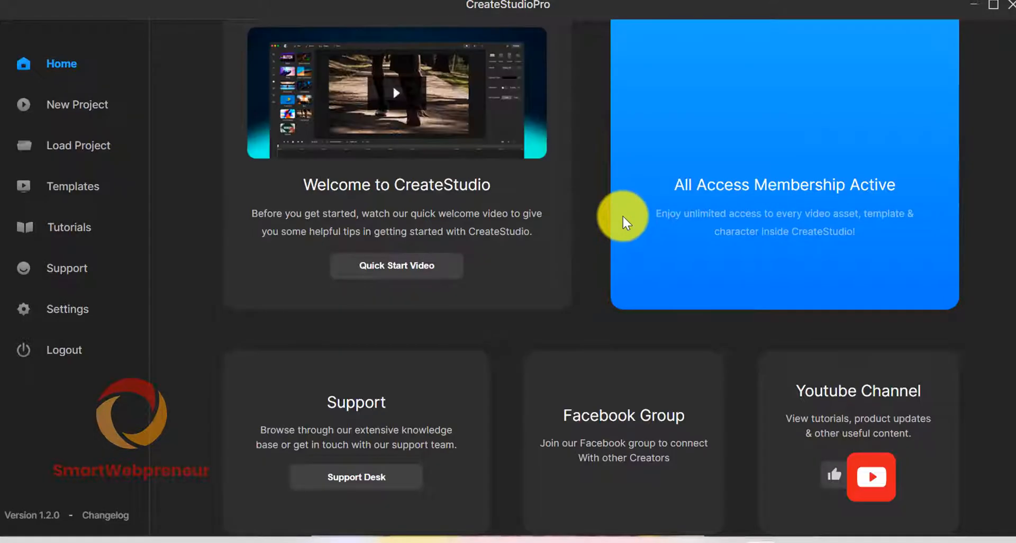
Create a new Blank Project at 1080p HD landscape with a white canvas
click(77, 104)
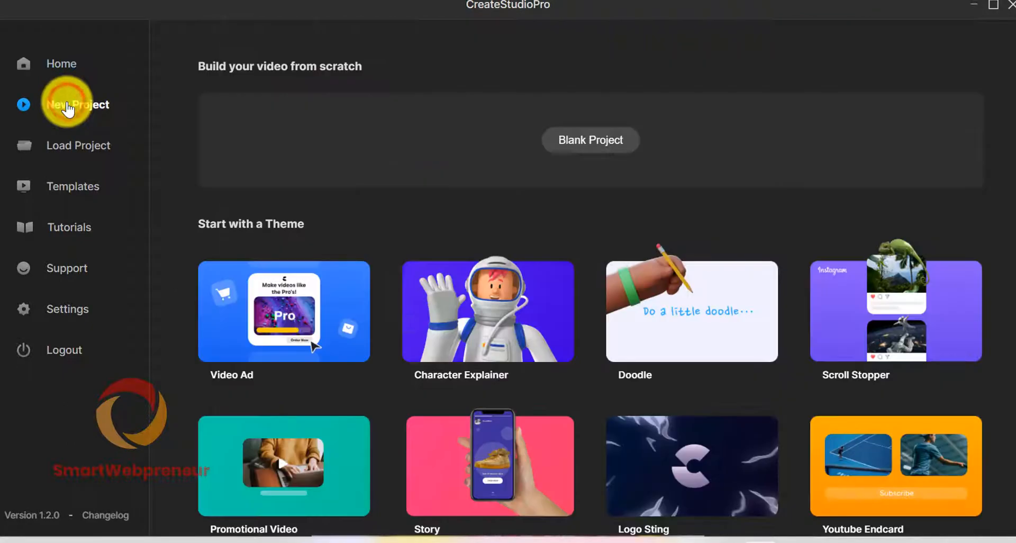
click(591, 140)
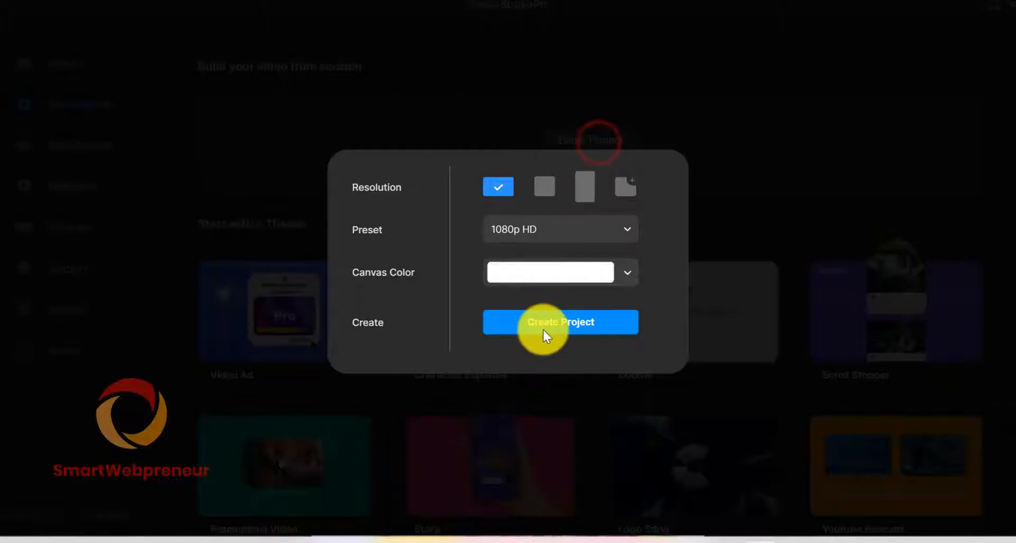
click(559, 322)
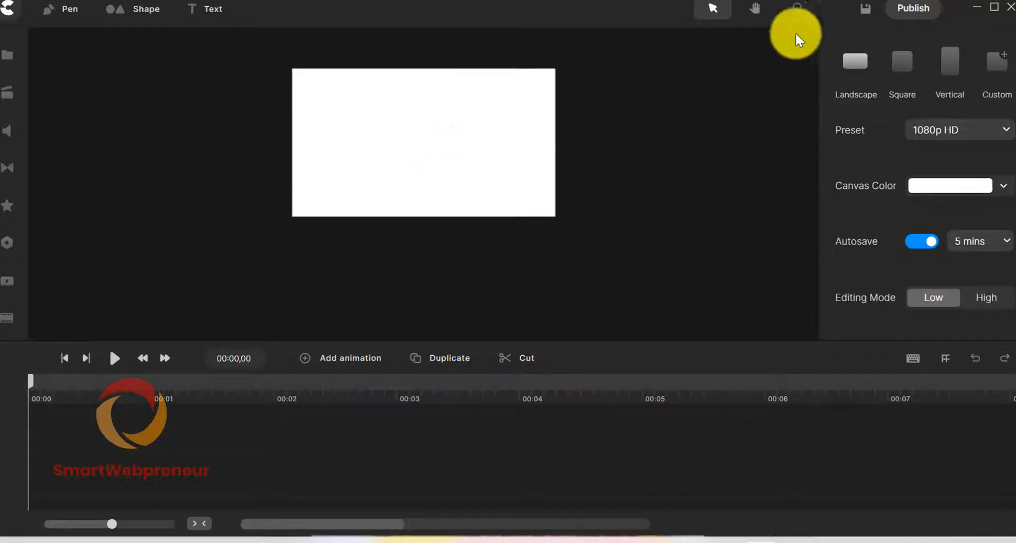
Import the headshot-1 photo from the Media panel onto the canvas and timeline
click(796, 9)
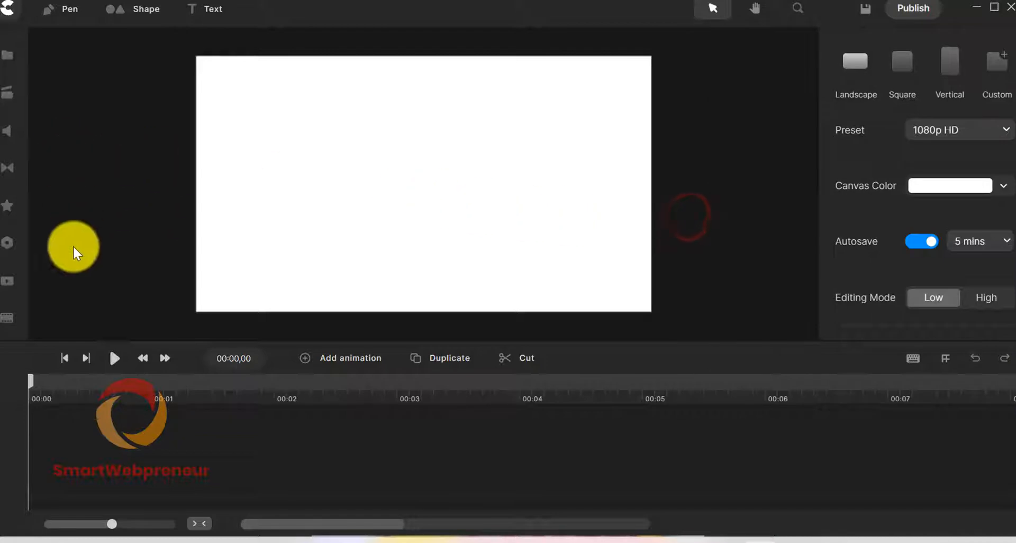
mouse_move(48, 139)
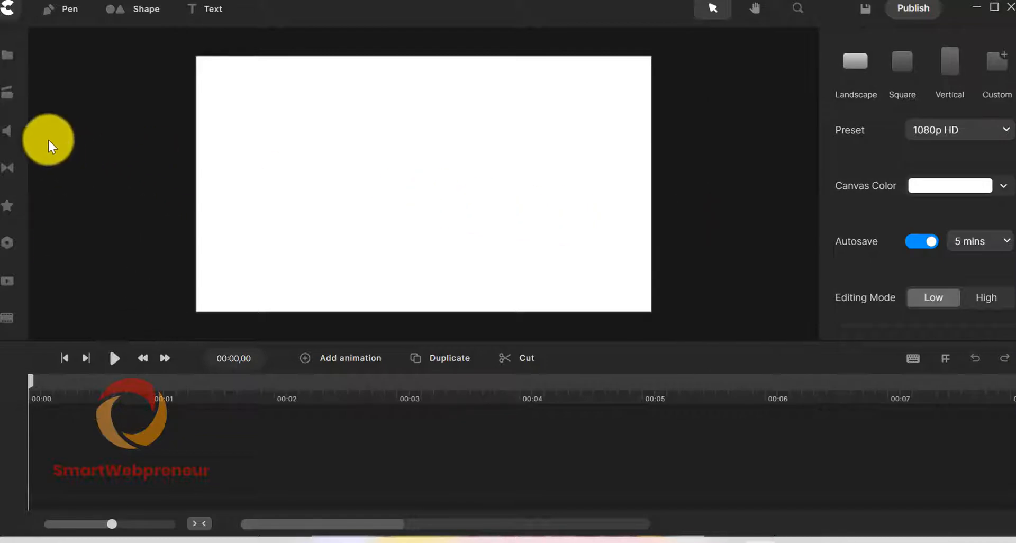
mouse_move(9, 55)
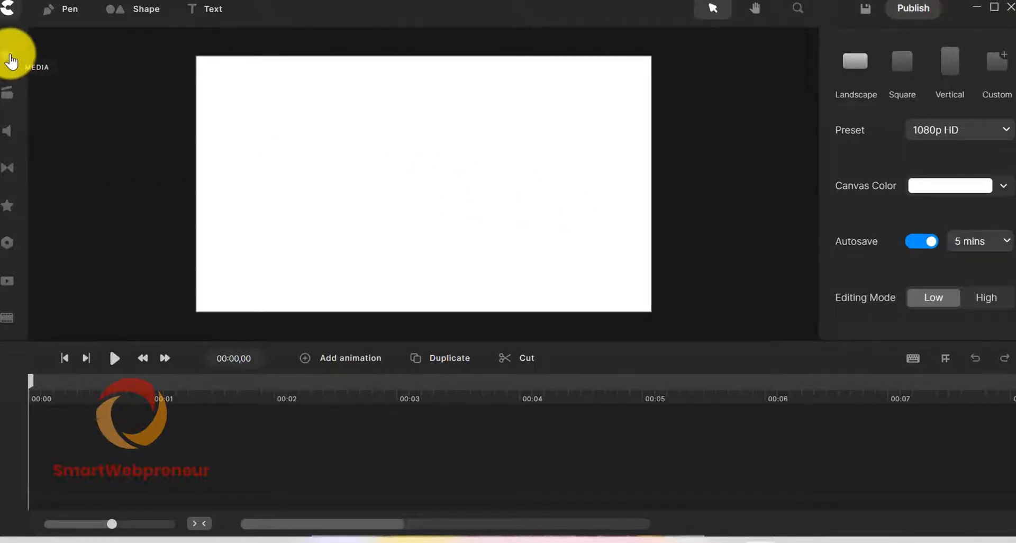
click(10, 58)
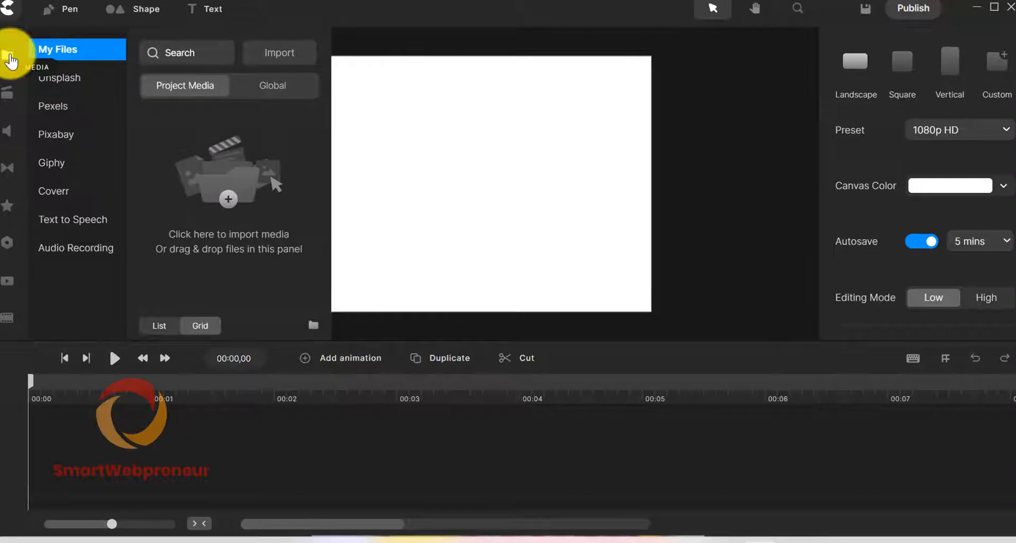
mouse_move(168, 136)
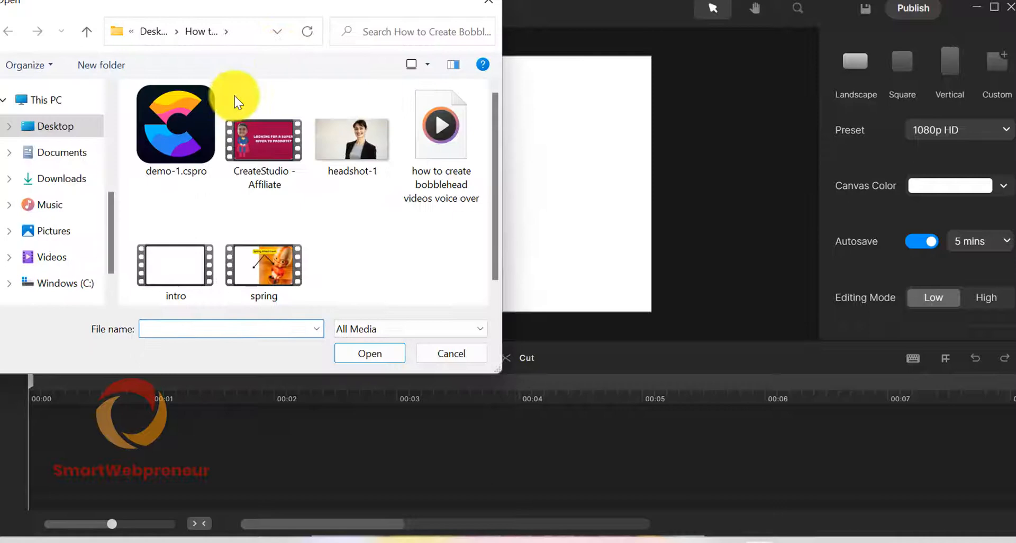
click(370, 353)
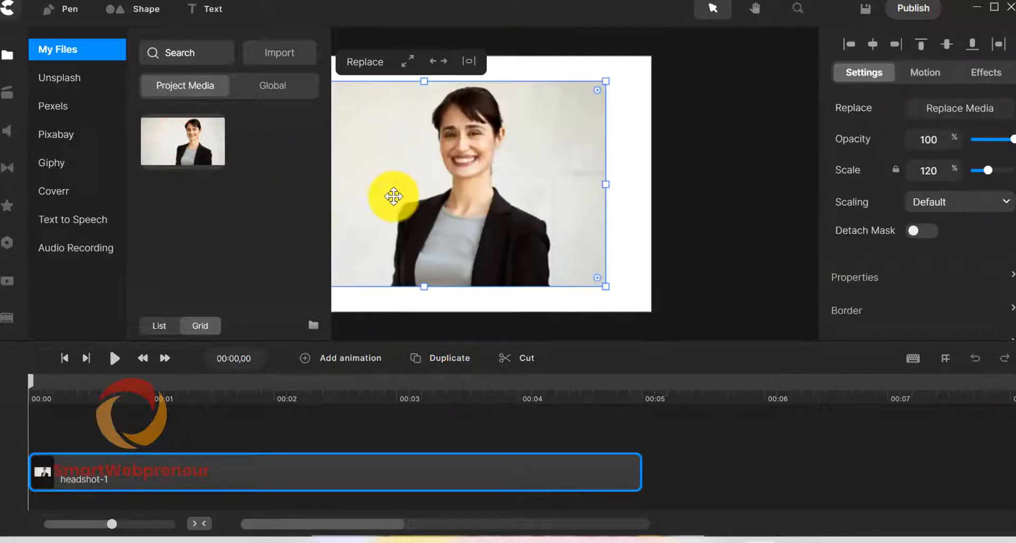
Scale the headshot photo to about 174% and reposition it to fill the canvas
click(8, 54)
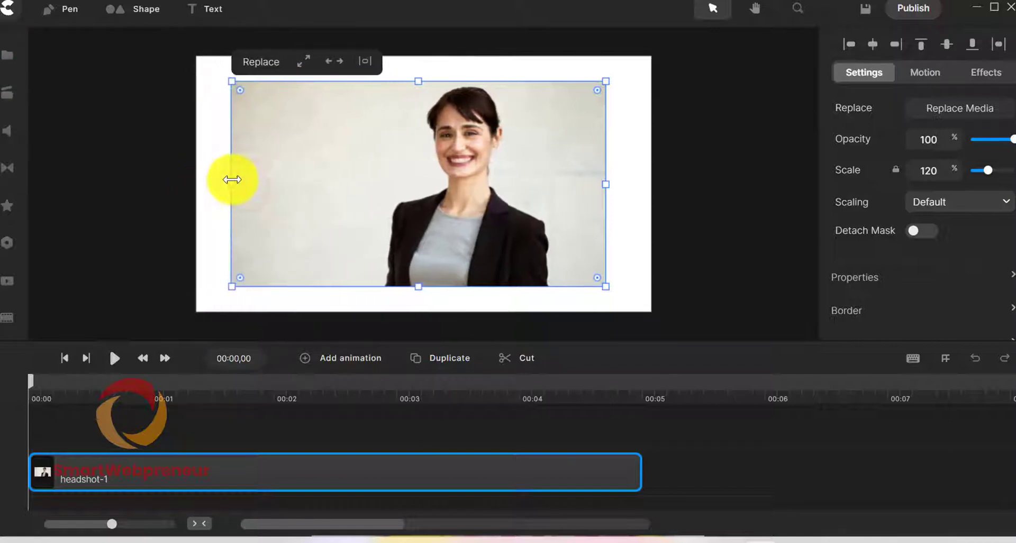
drag(604, 82, 643, 57)
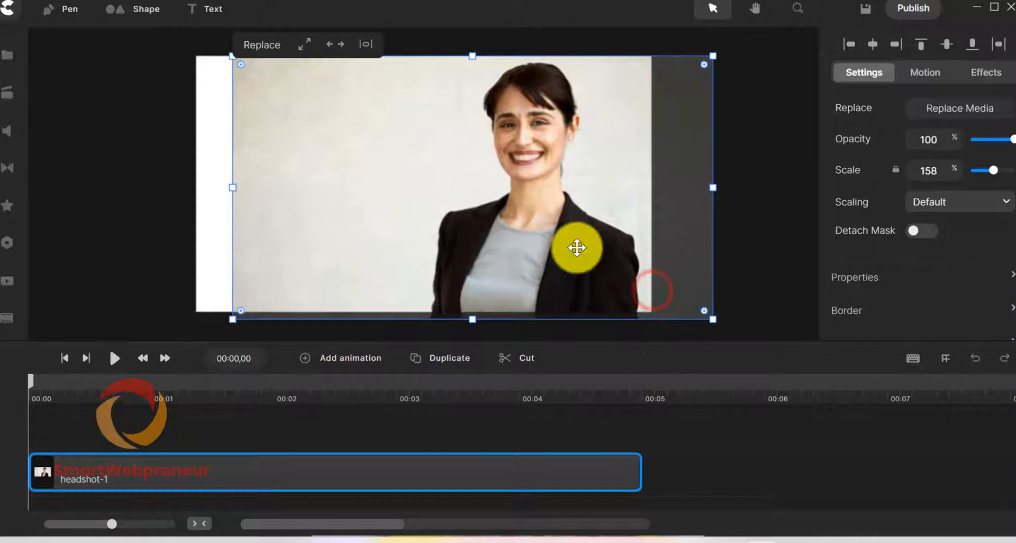
drag(575, 248, 666, 326)
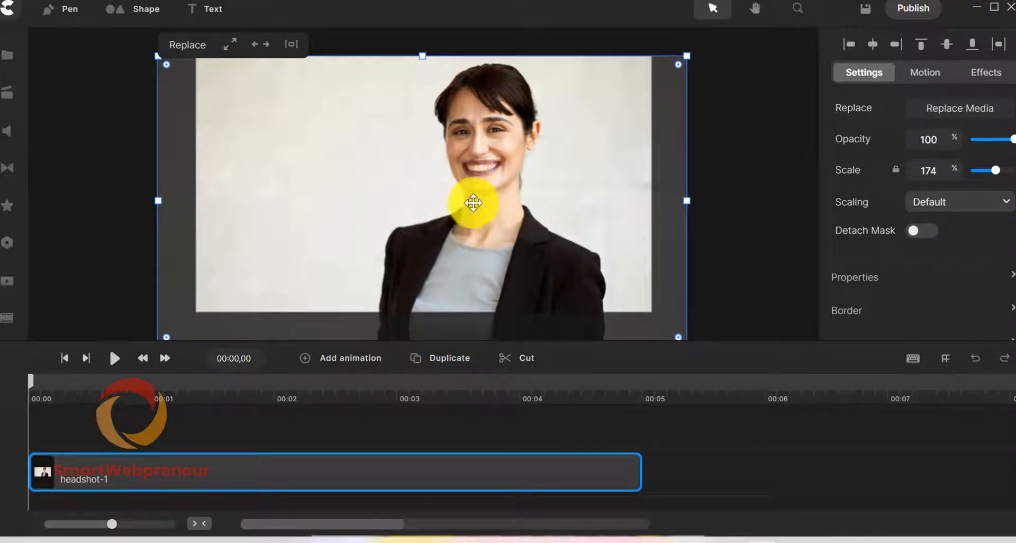
drag(473, 202, 244, 163)
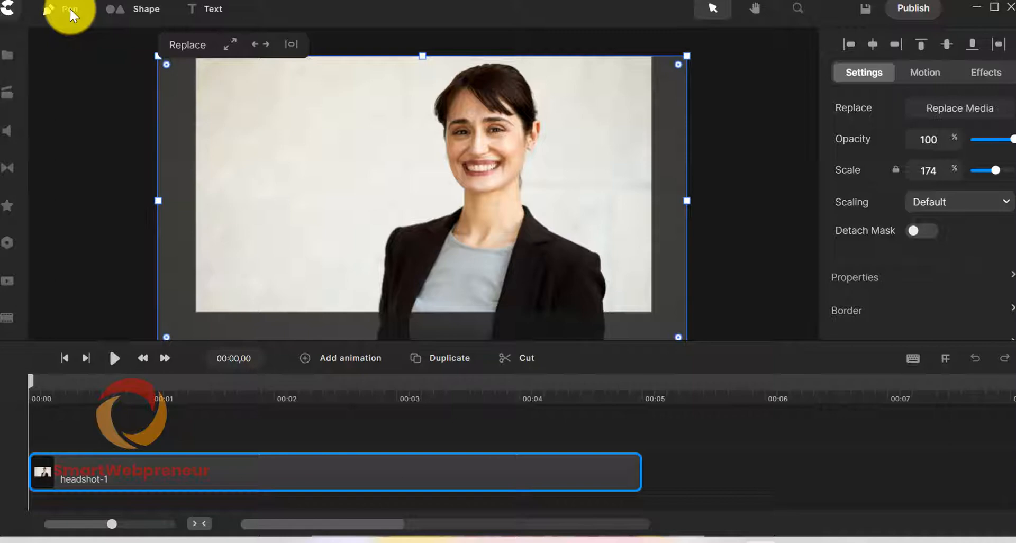
With the Pen tool, trace outline points from her left cheek down along the jaw to the chin
click(68, 9)
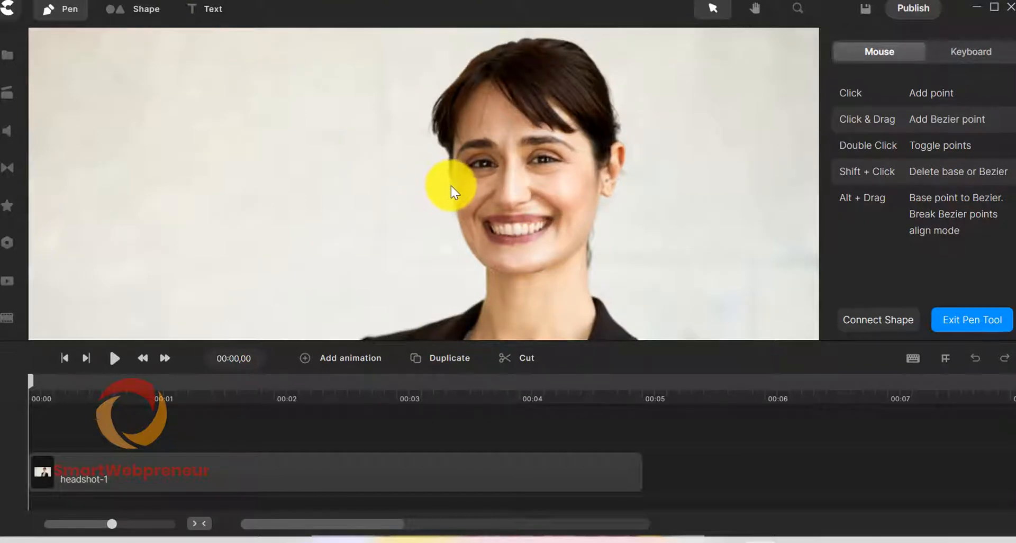
click(452, 192)
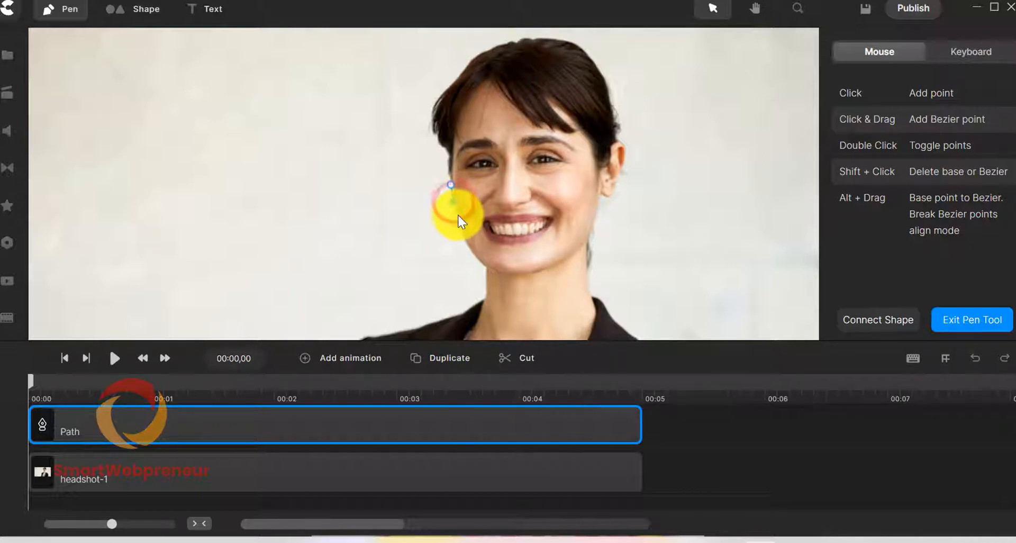
click(457, 216)
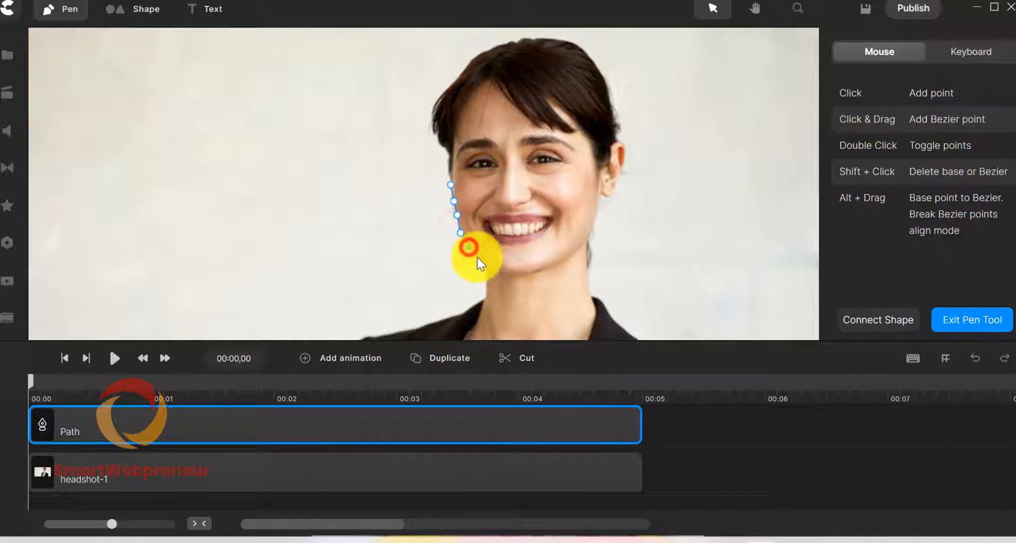
click(515, 271)
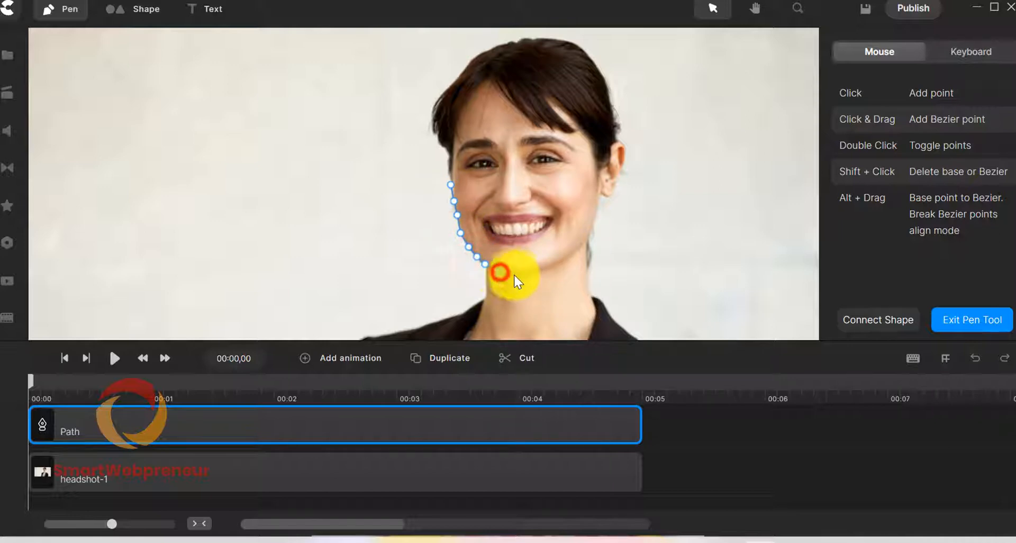
click(553, 265)
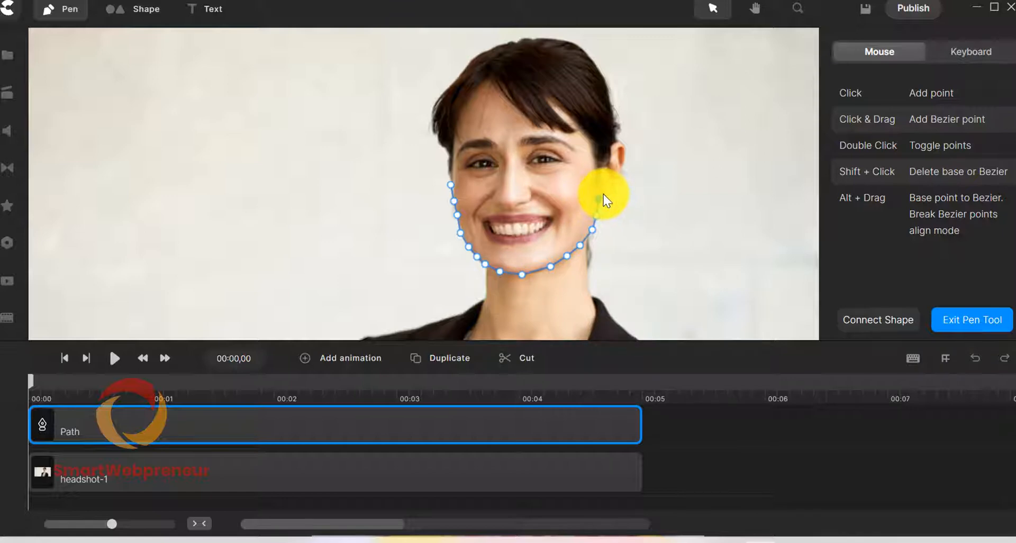
Continue the Bezier outline past her ear, over her hair, and close it back at the cheek
click(613, 195)
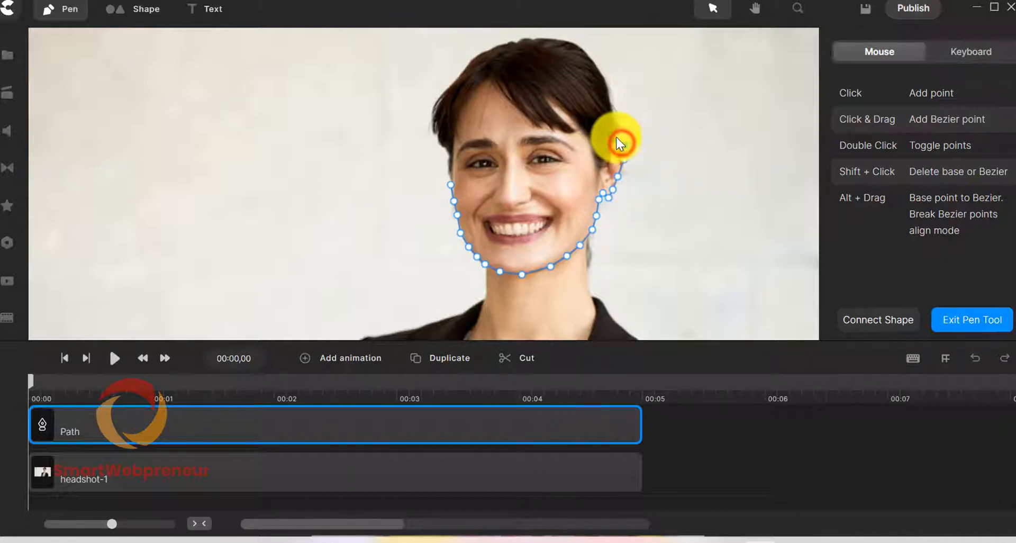
mouse_move(613, 106)
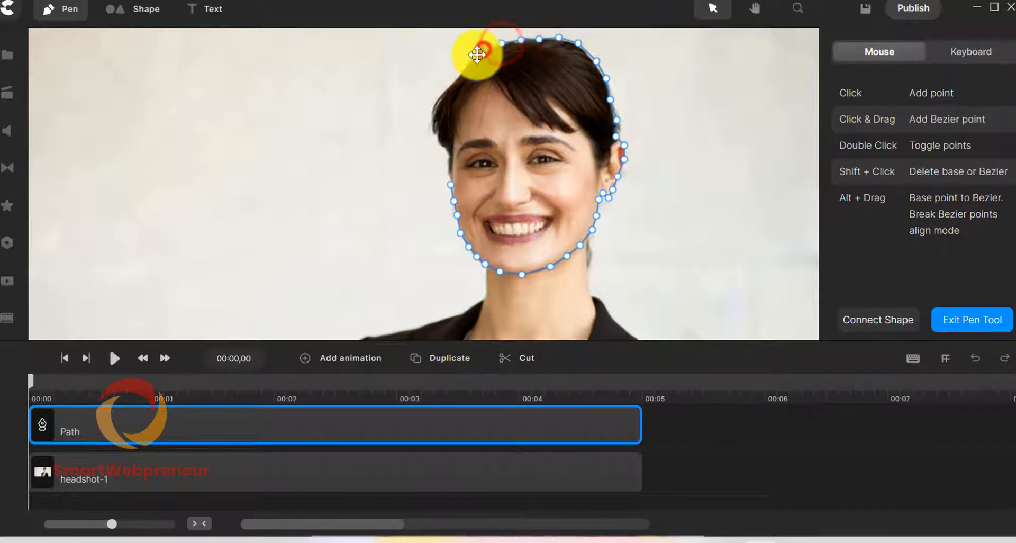
drag(476, 54, 443, 98)
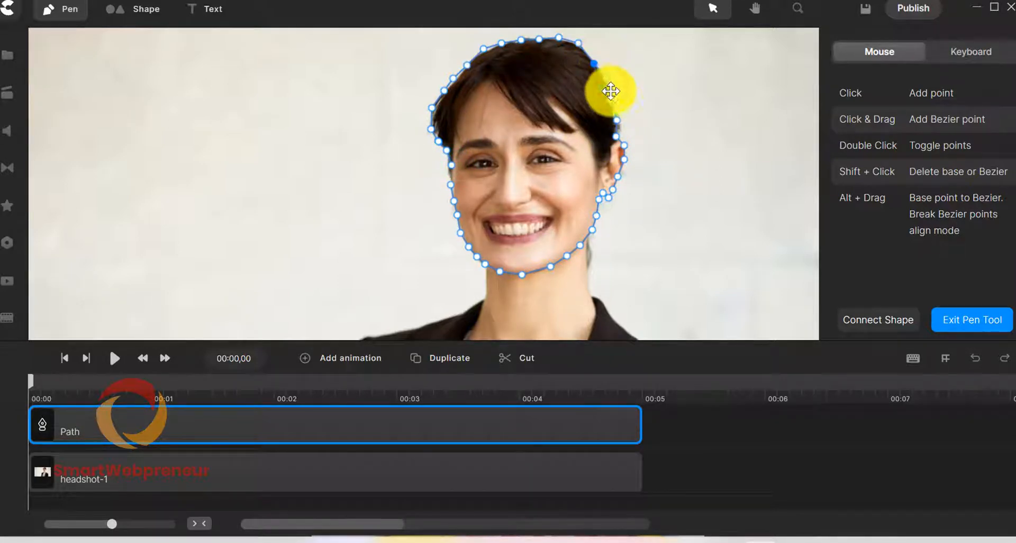
mouse_move(612, 112)
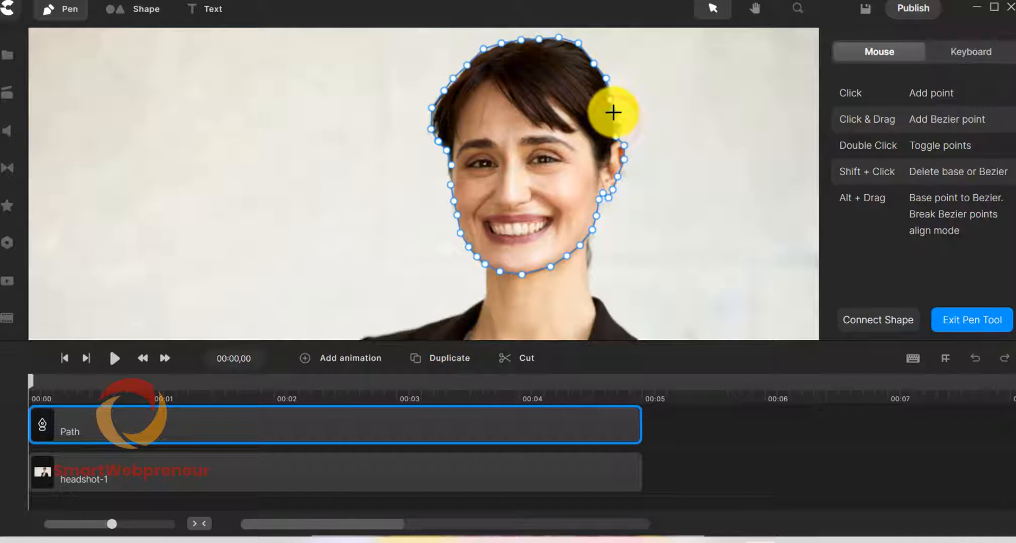
drag(613, 112, 509, 40)
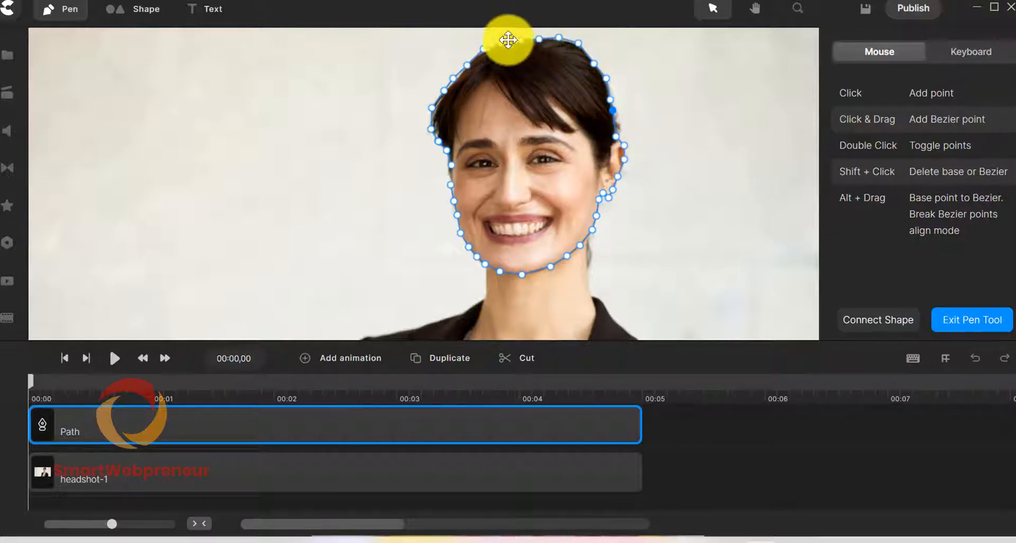
mouse_move(451, 187)
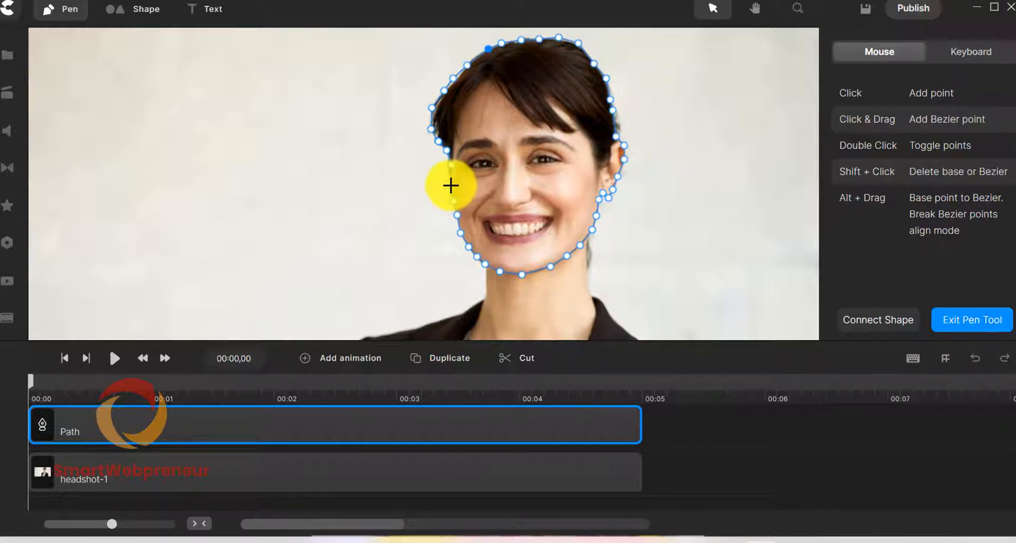
click(970, 319)
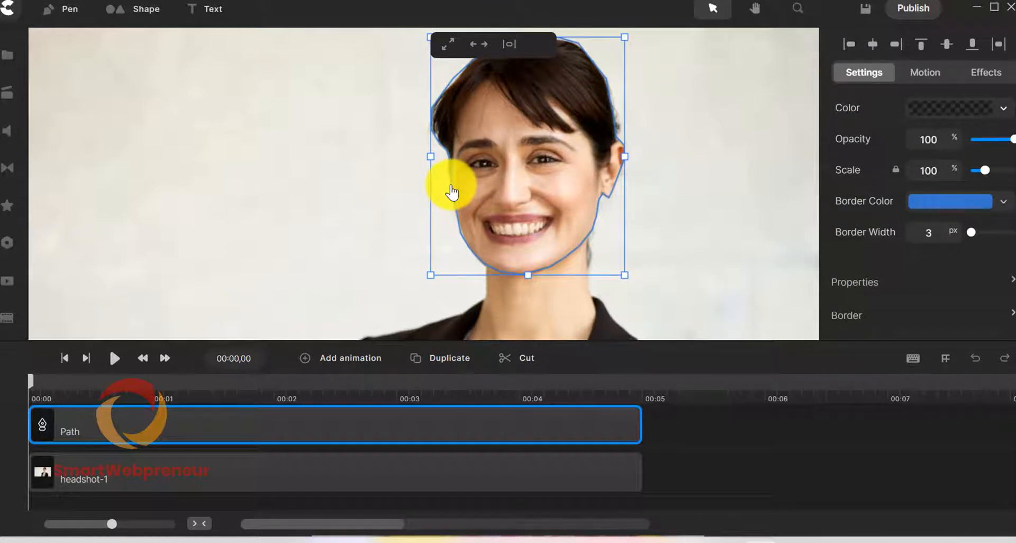
mouse_move(641, 164)
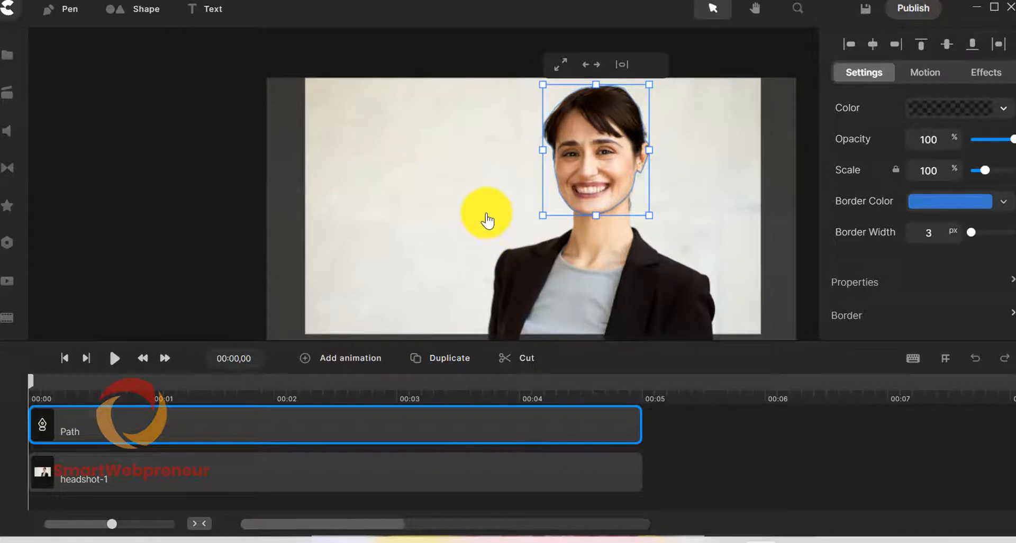
Zoom out and select the Path and headshot-1 layers together to reveal the mask option
drag(486, 214, 528, 189)
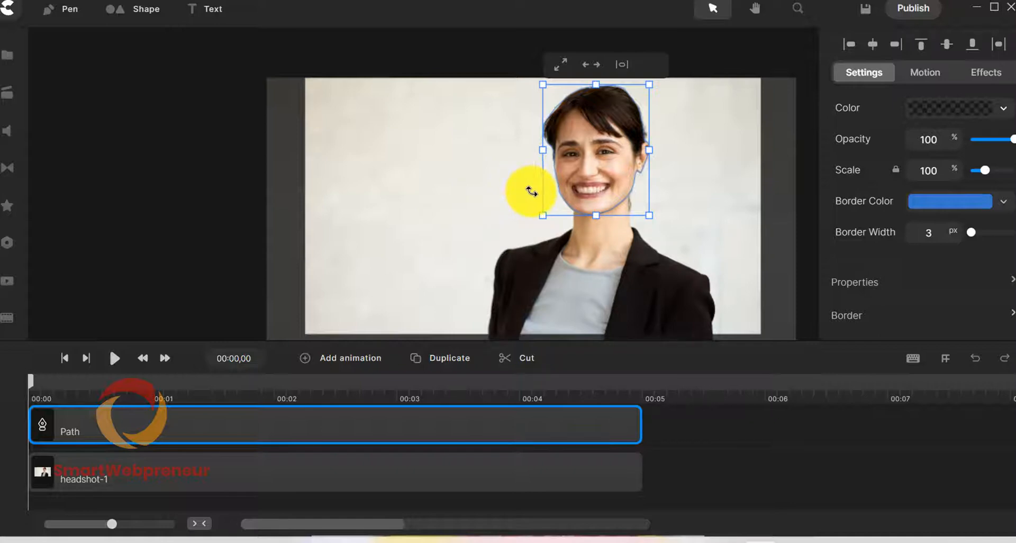
drag(529, 192, 525, 207)
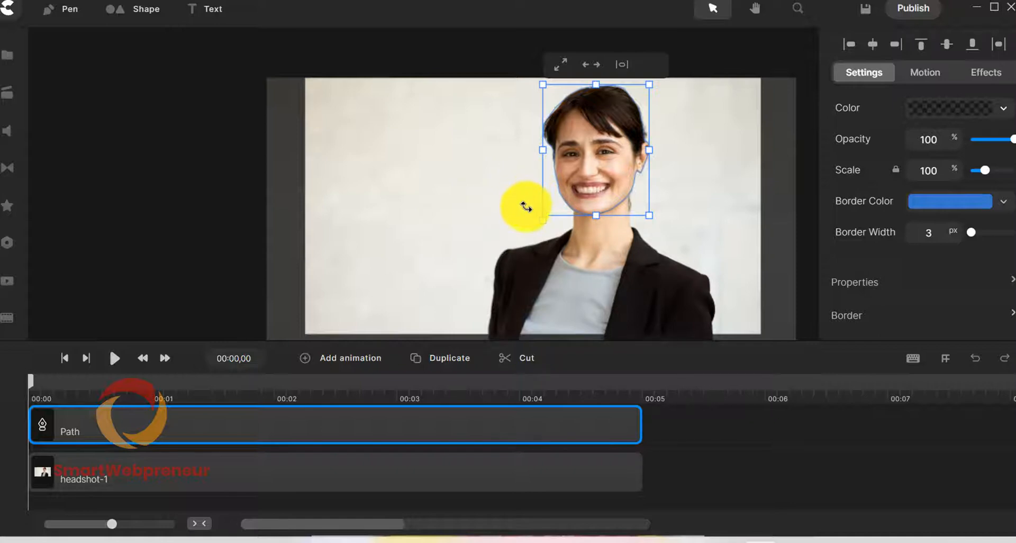
click(485, 472)
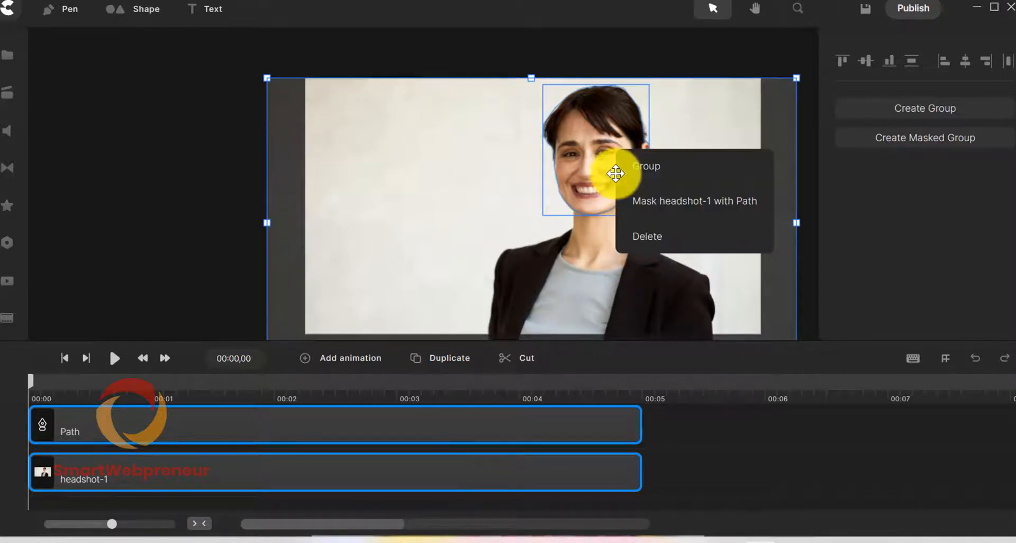
mouse_move(651, 204)
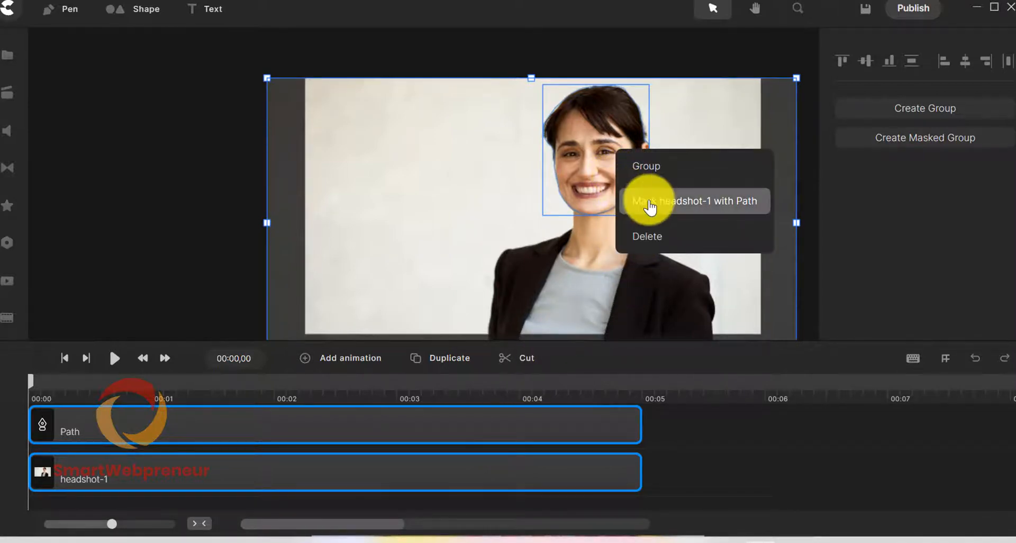
Mask headshot-1 with the Path so only the woman's face remains visible
click(692, 200)
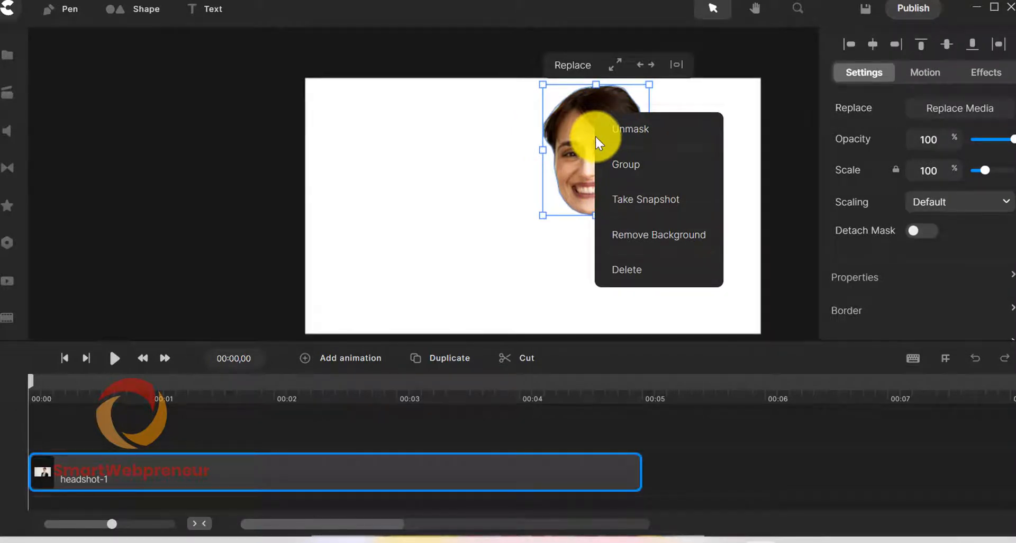
mouse_move(612, 163)
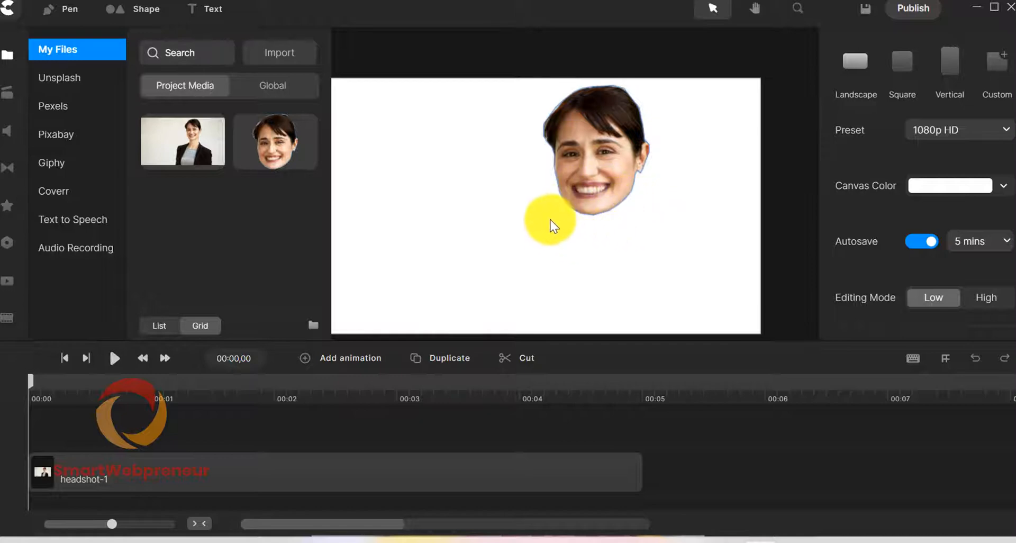
Delete the masked head clip, leaving the canvas and timeline empty but the snapshot in media
drag(356, 233, 467, 353)
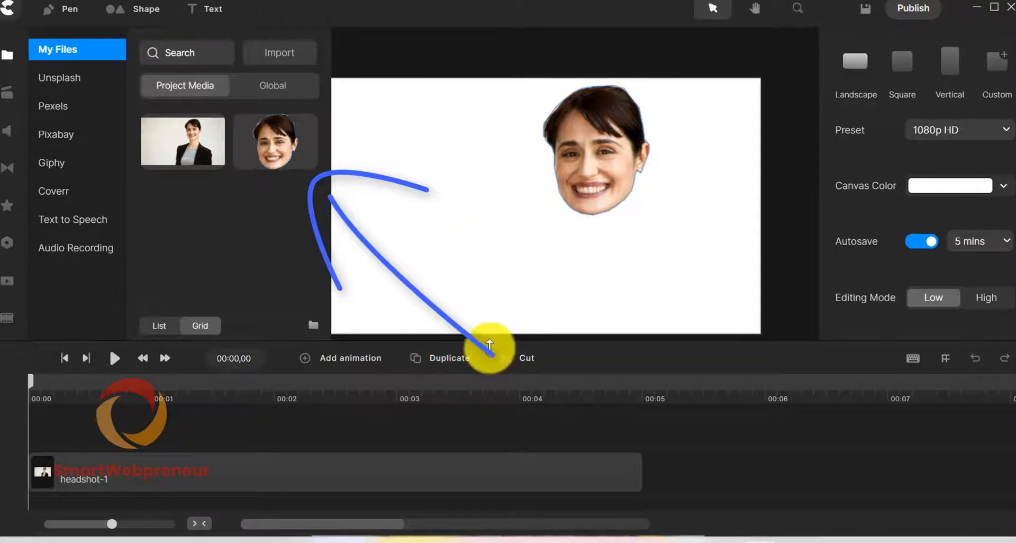
click(454, 472)
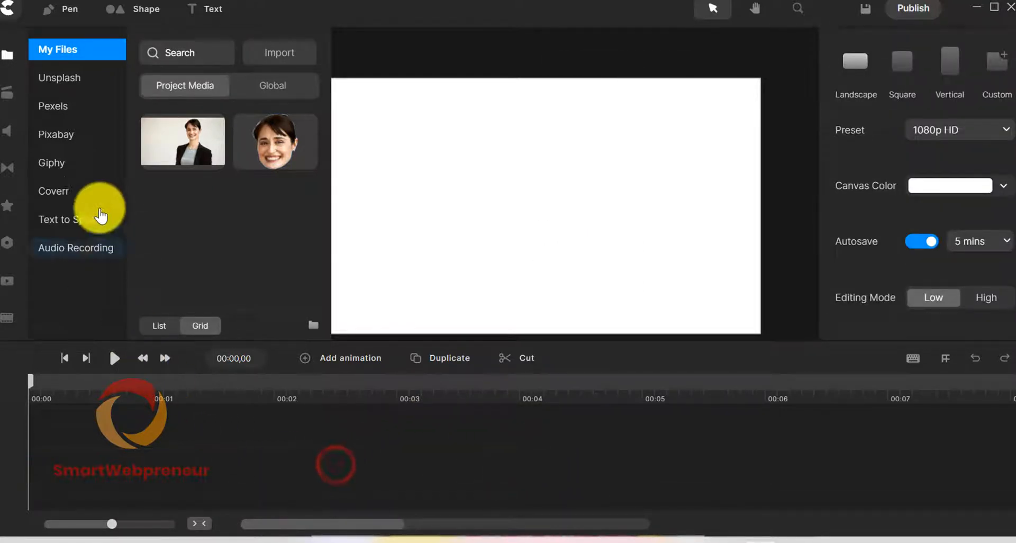
mouse_move(150, 217)
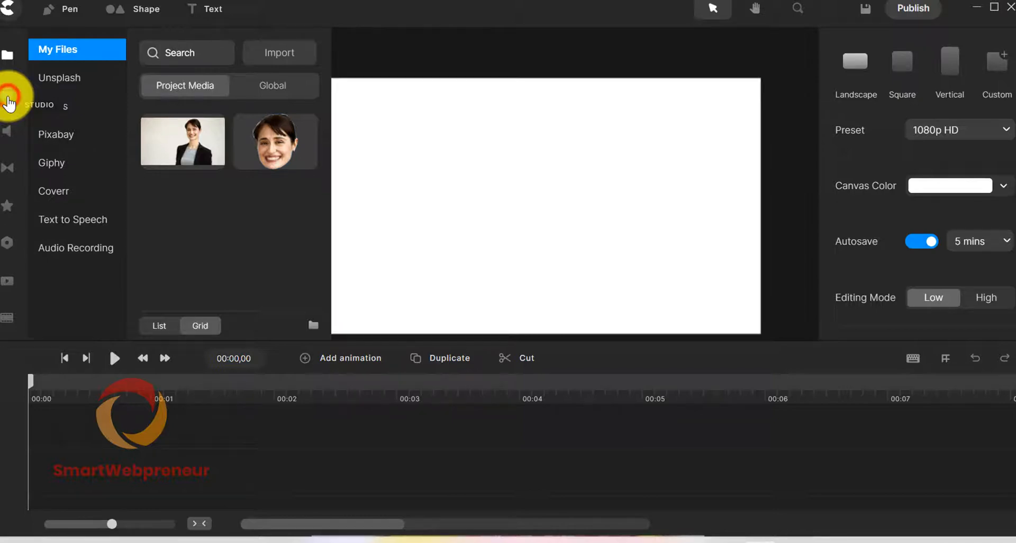
Add the Teal Dots background from the library and stretch it to 102% to fill the canvas
click(9, 91)
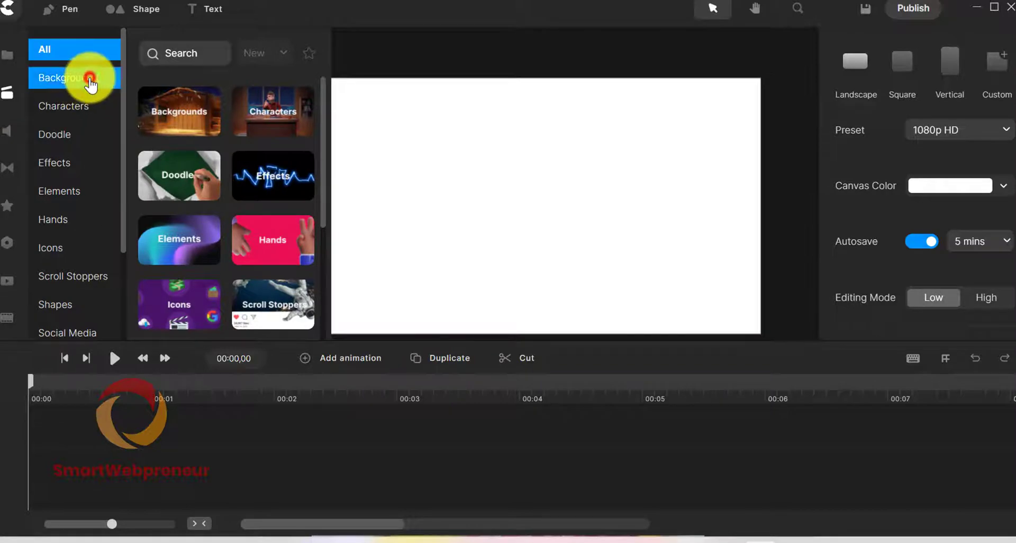
click(61, 77)
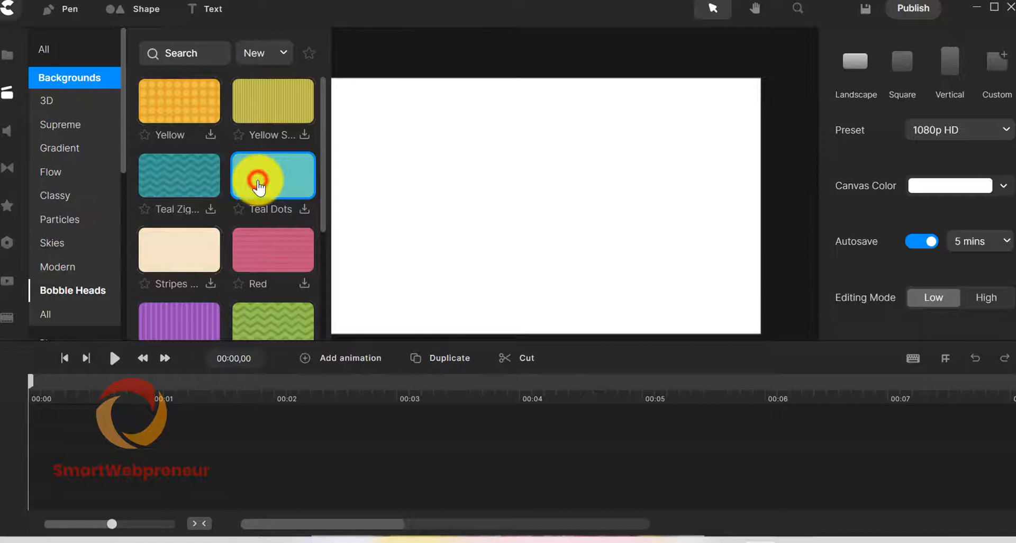
click(304, 208)
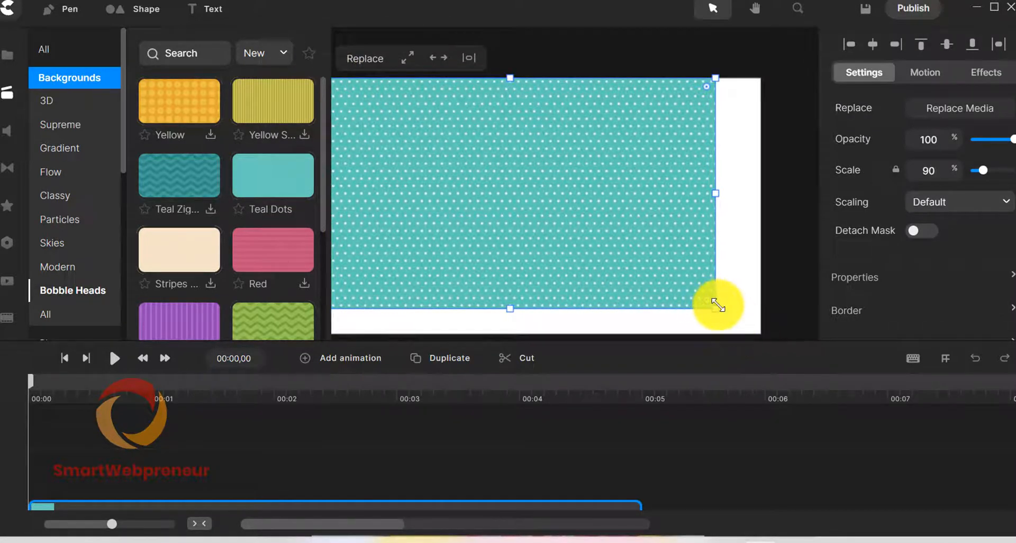
drag(717, 305, 621, 292)
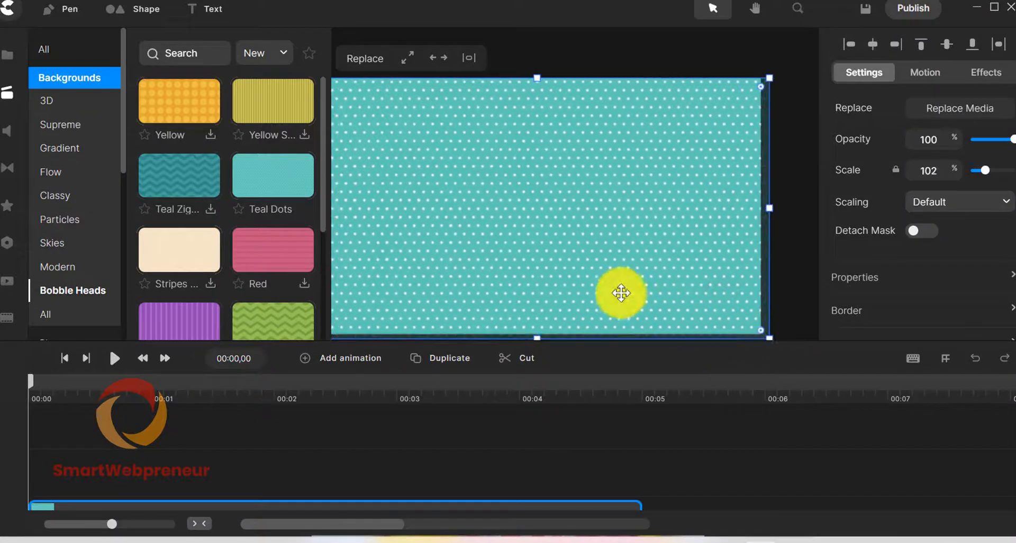
click(74, 105)
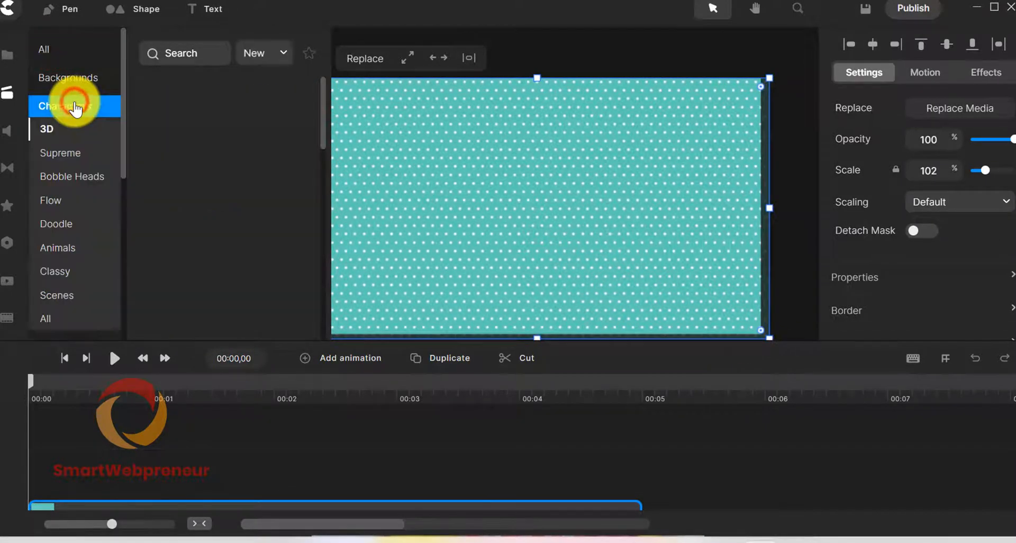
Add the Elegant Woman 2 Bobble Heads character and position it on the canvas
click(71, 106)
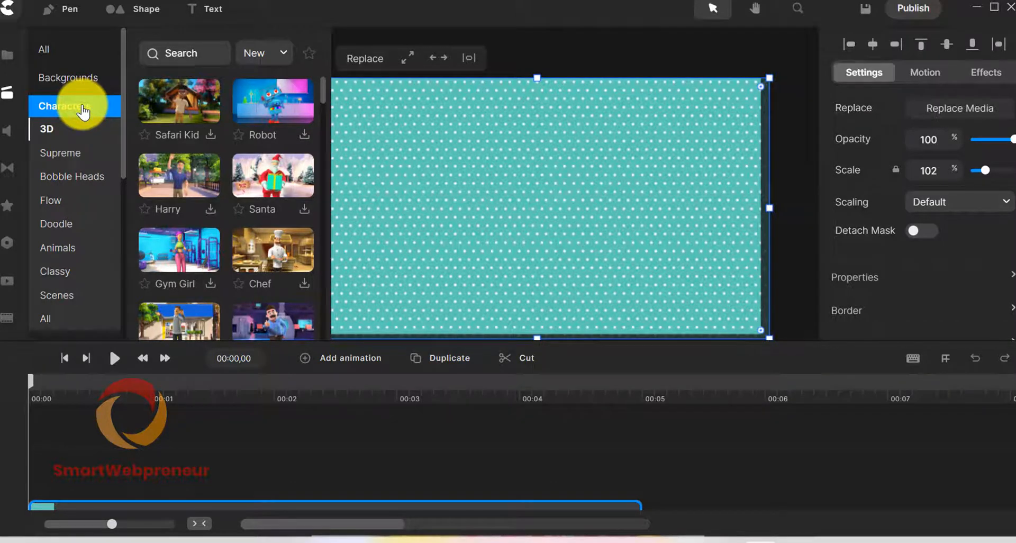
mouse_move(73, 279)
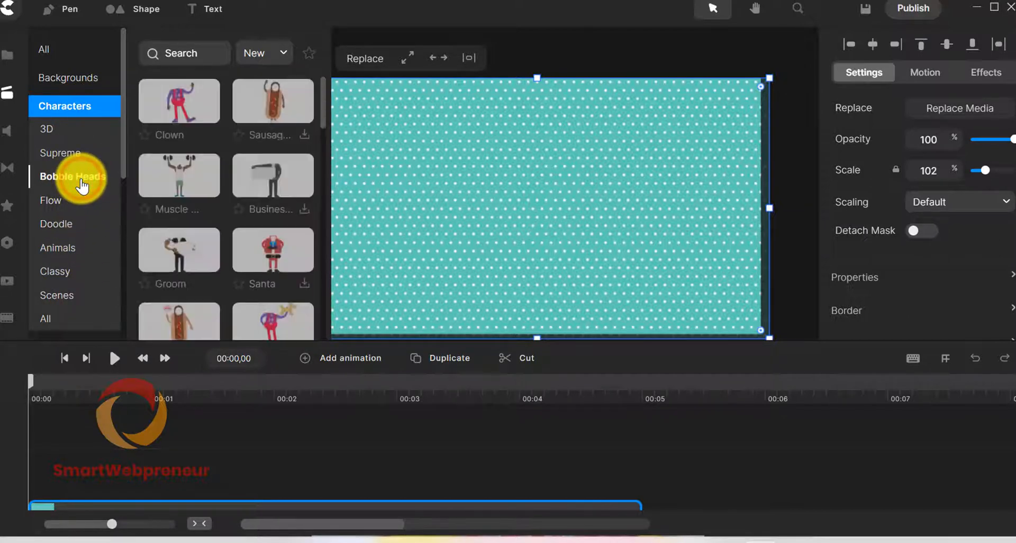
scroll(down, 3)
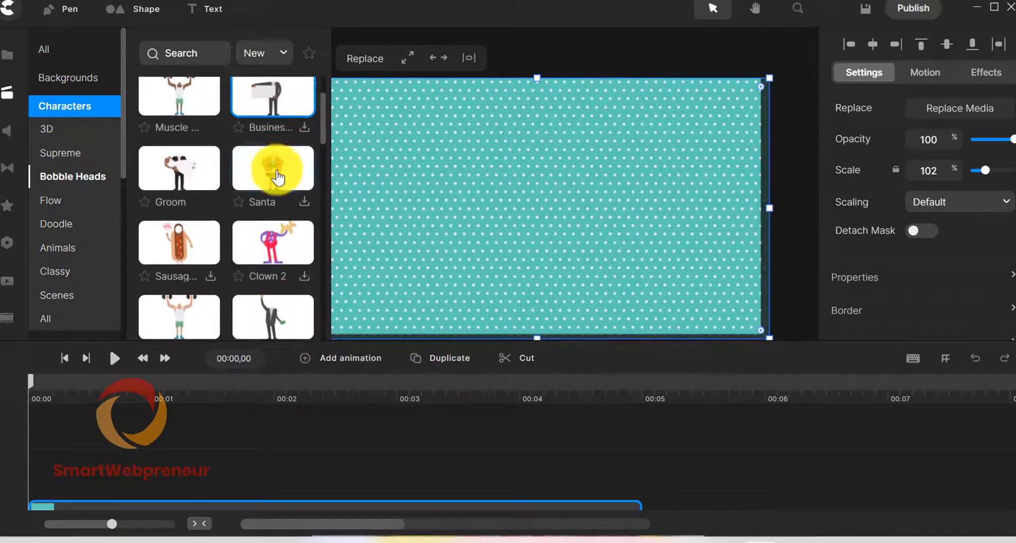
scroll(down, 3)
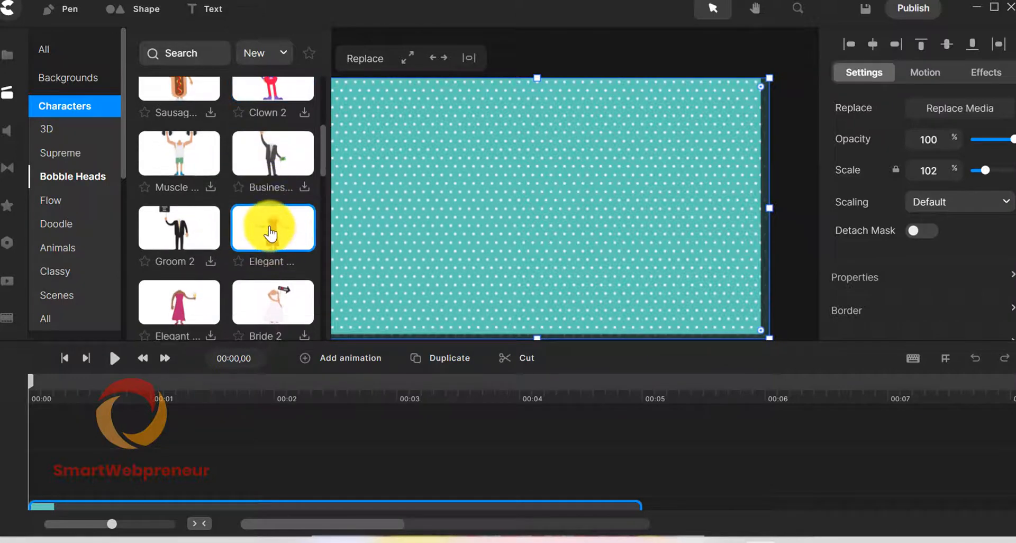
click(272, 227)
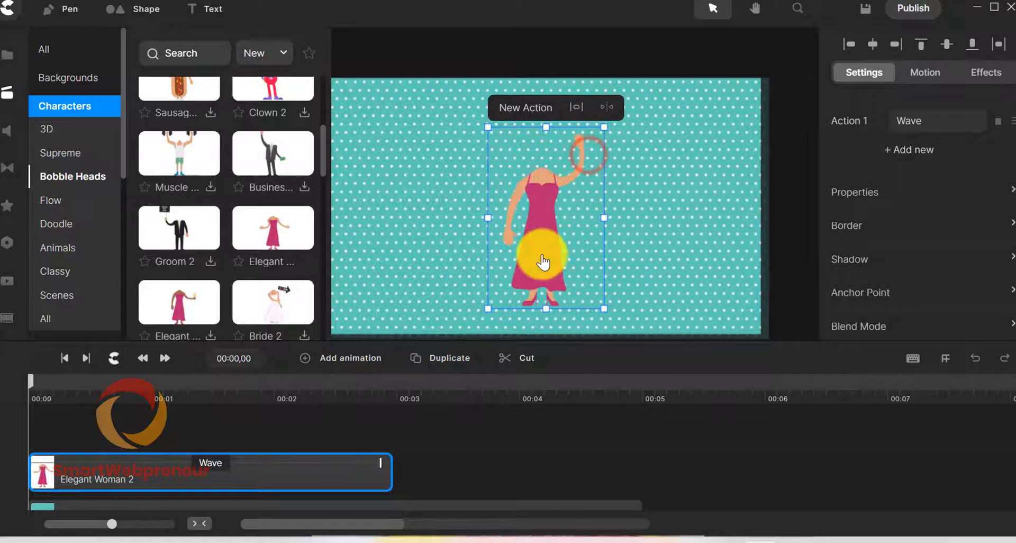
drag(544, 262, 589, 324)
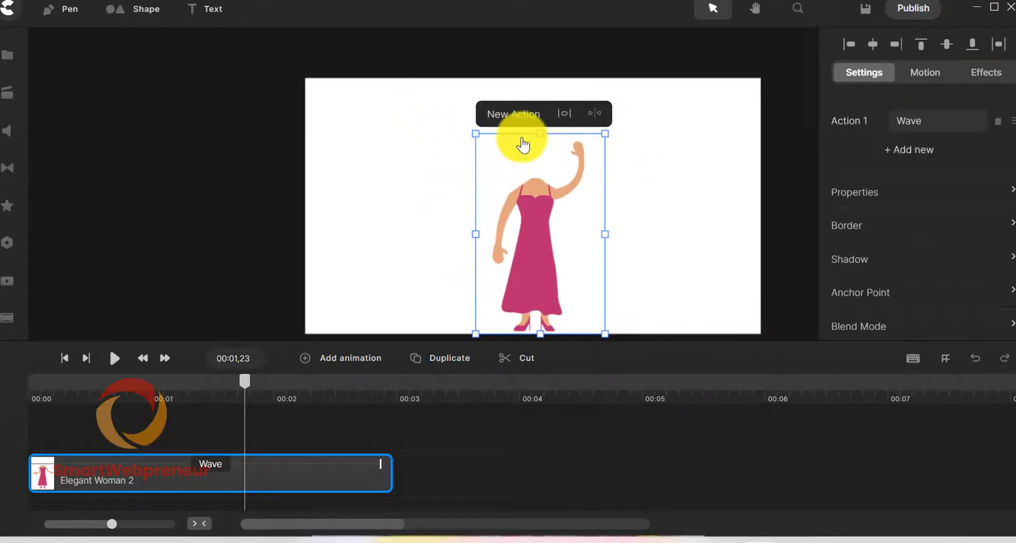
Add the Dance and Dance 2 actions to the Elegant Woman 2 body from its actions list
click(909, 149)
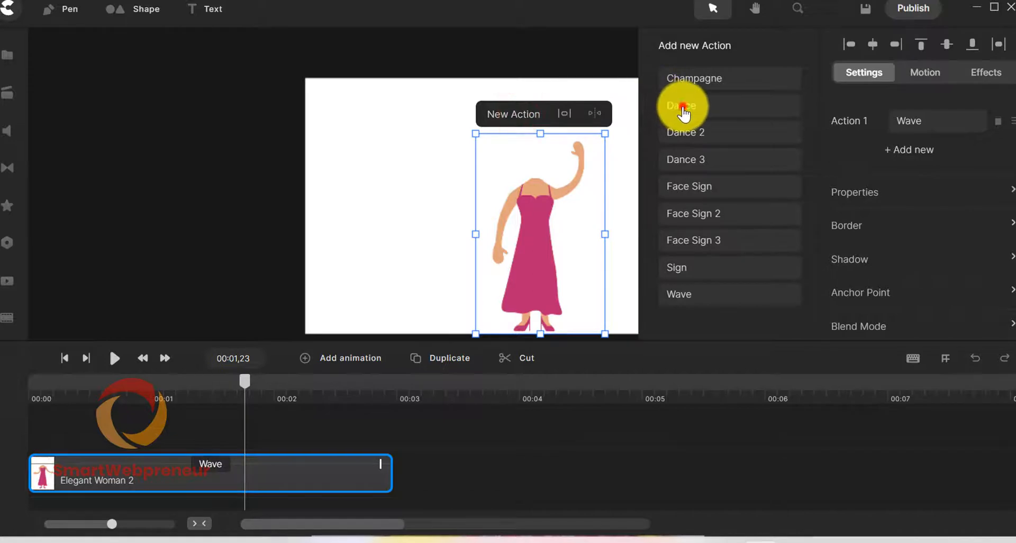
click(681, 106)
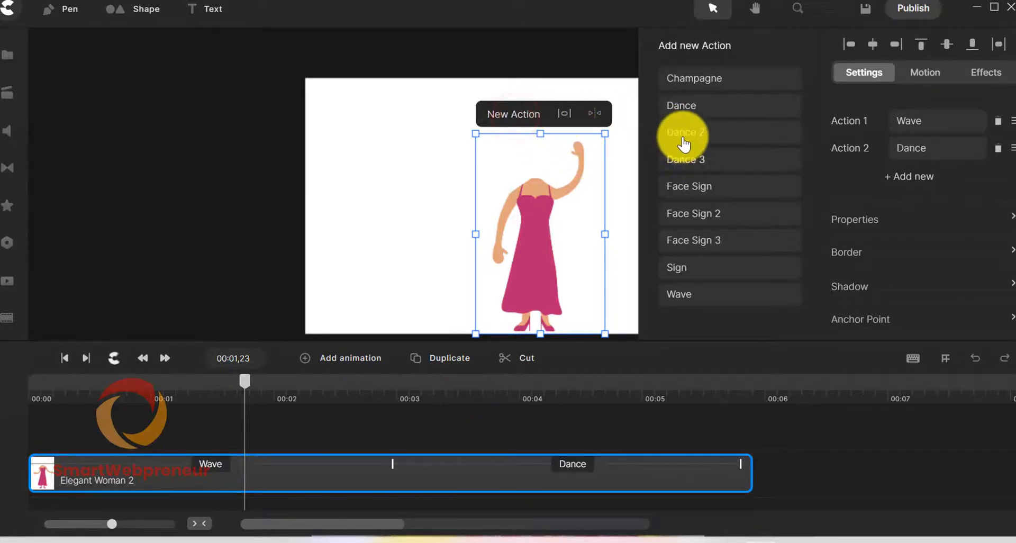
click(684, 132)
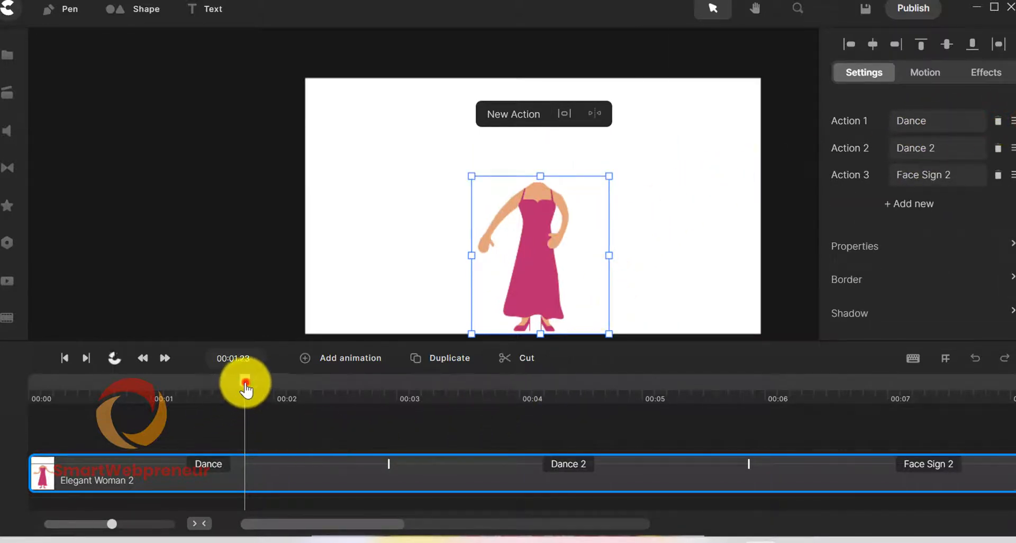
Scrub the playhead along the track to preview the dance at different moments
drag(244, 381, 196, 381)
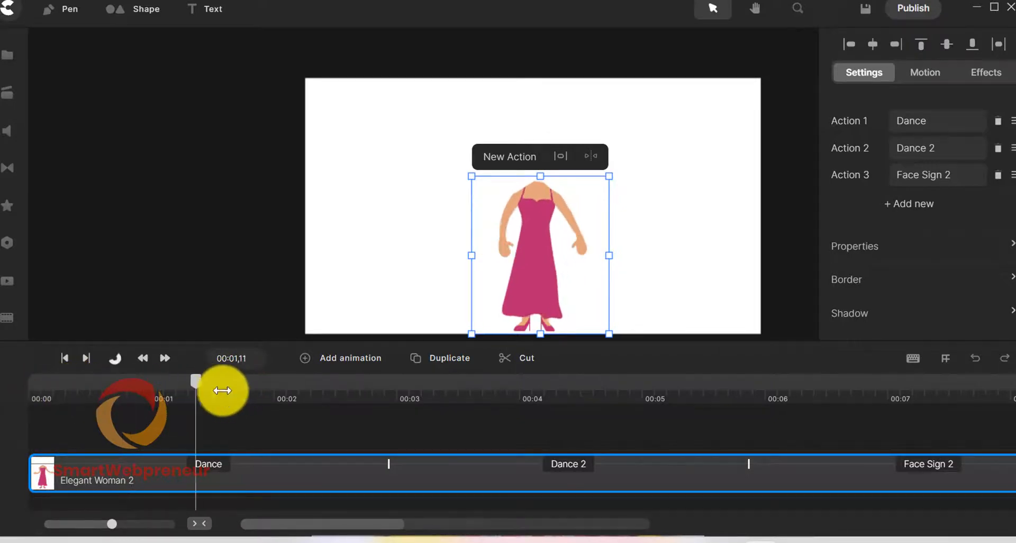
drag(197, 380, 473, 381)
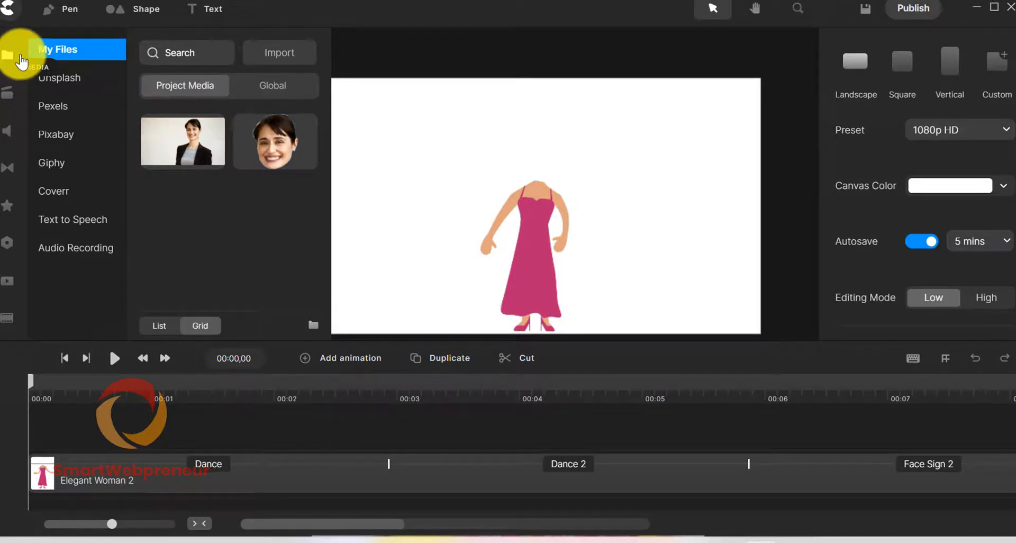
Place the cut-out head image from Project Media onto the canvas, shrunk and moved toward the neck
click(274, 141)
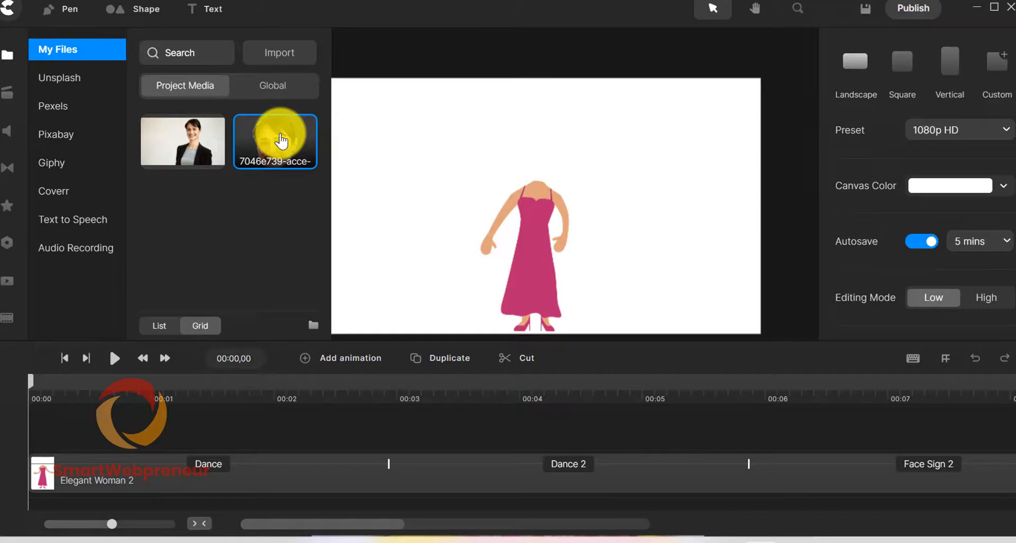
drag(275, 141, 555, 151)
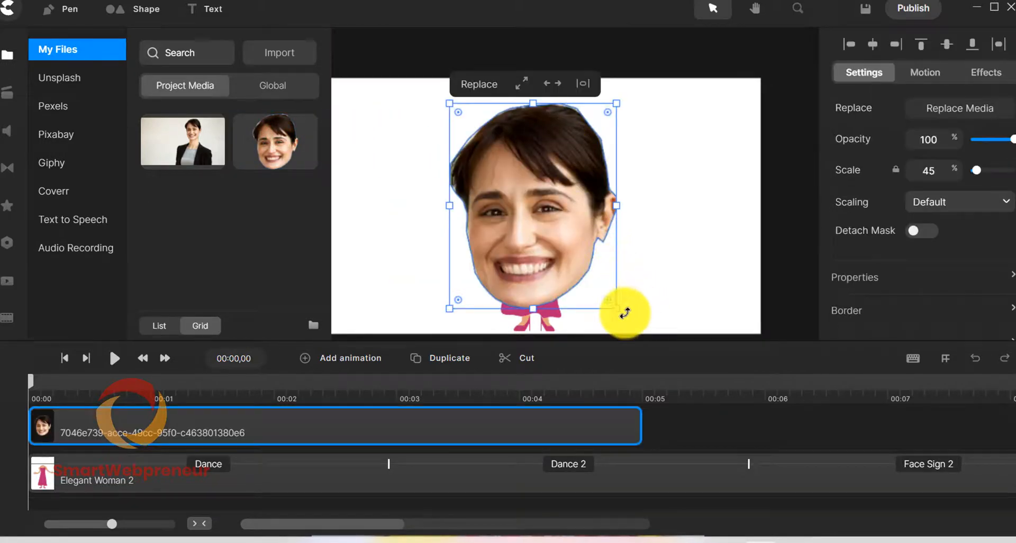
drag(626, 311, 522, 189)
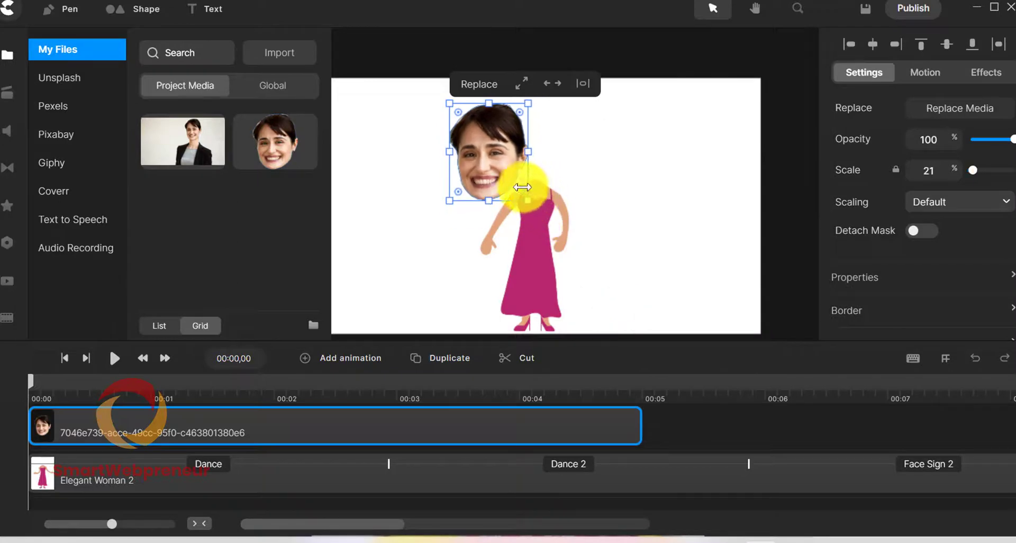
drag(522, 189, 530, 146)
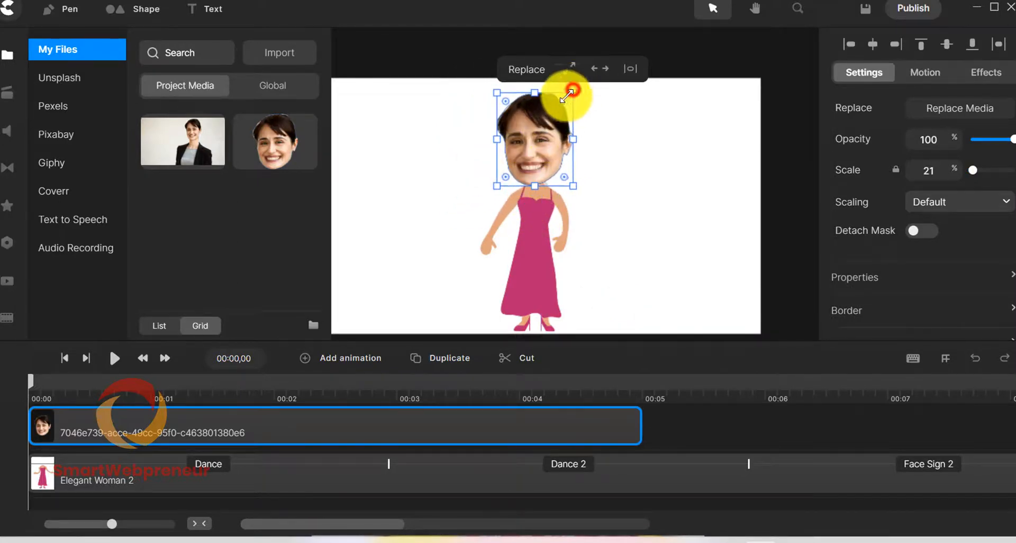
Shrink the head to about 19% scale and center it on top of the body's neck
drag(571, 91, 534, 152)
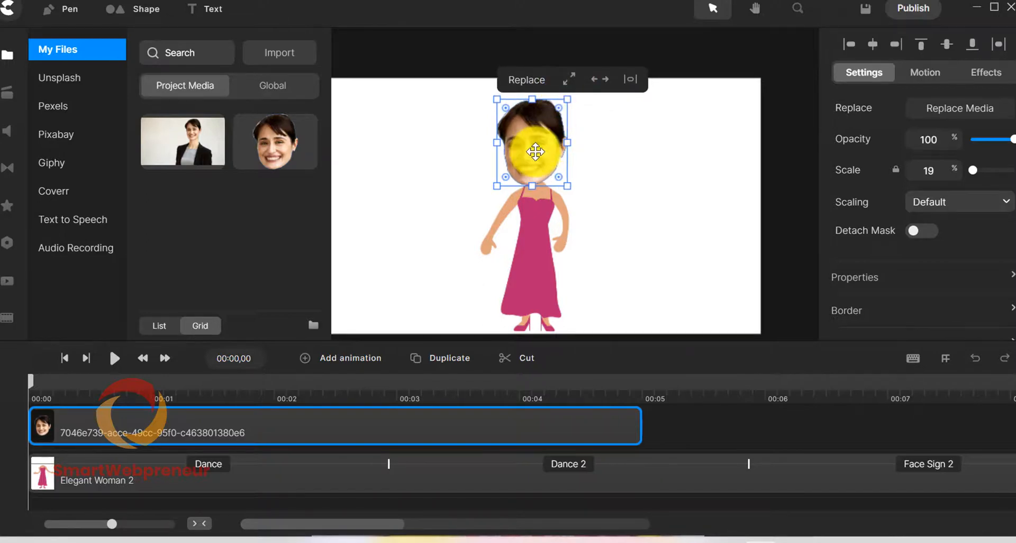
drag(531, 152, 541, 153)
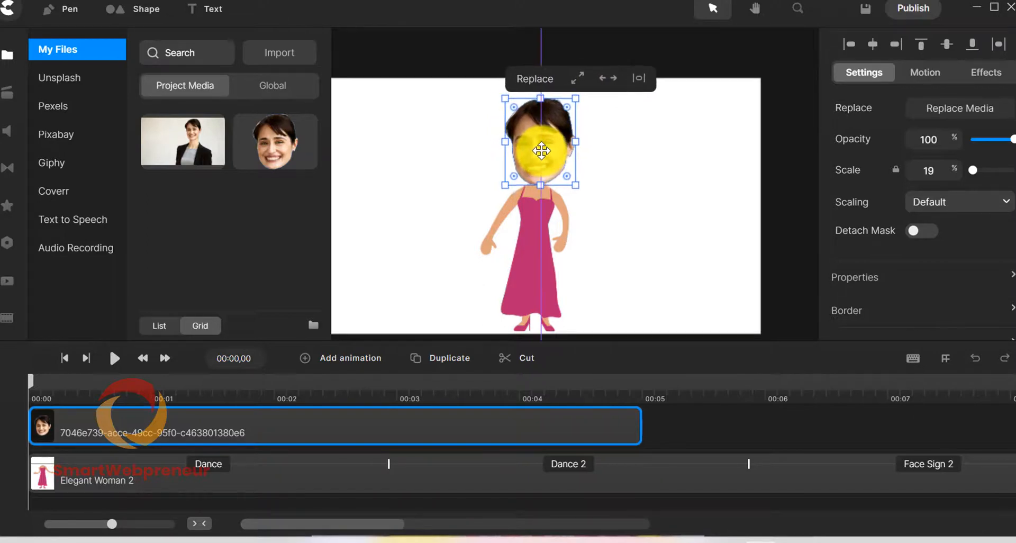
drag(540, 151, 537, 149)
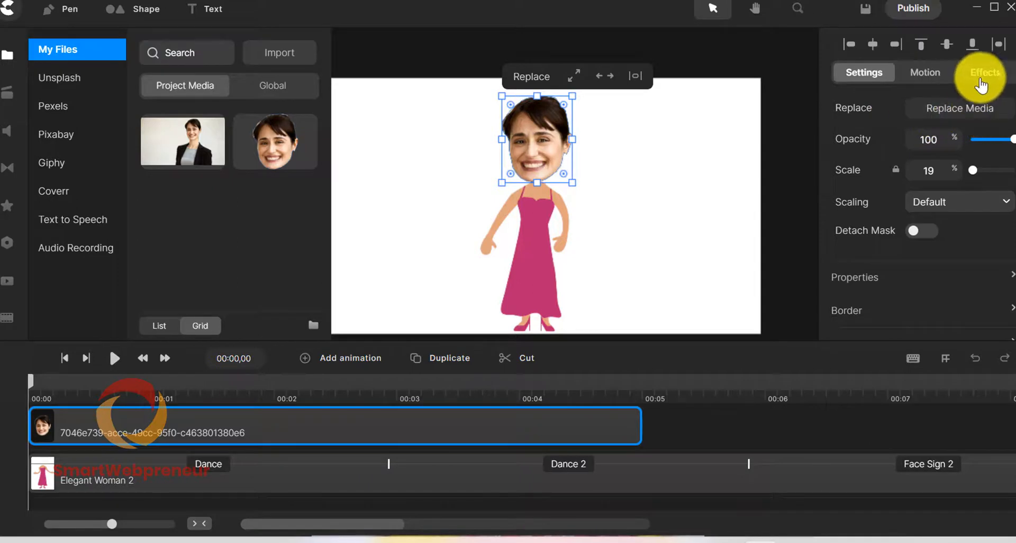
Apply the Loop > Rotation > Swing animation preset to the head clip
click(925, 72)
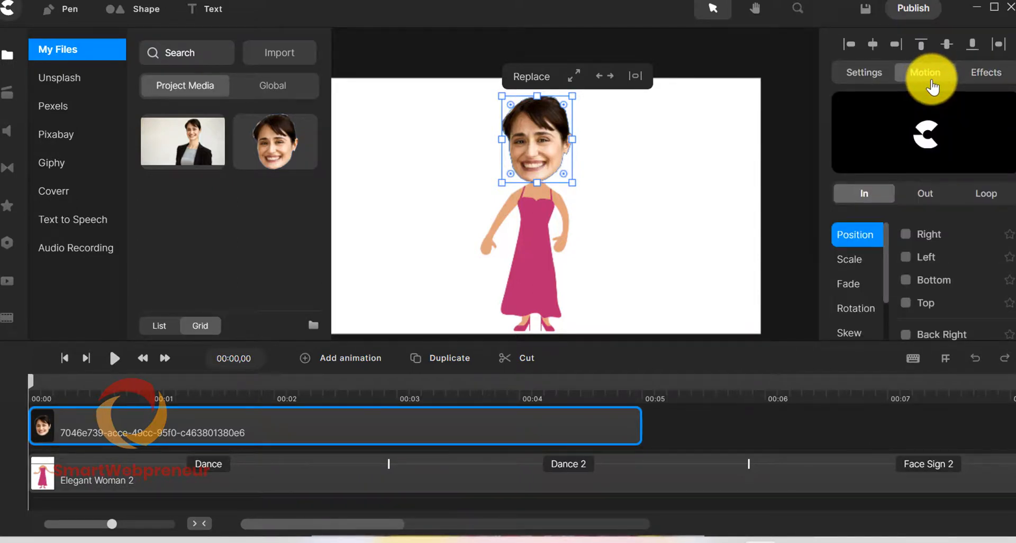
click(985, 193)
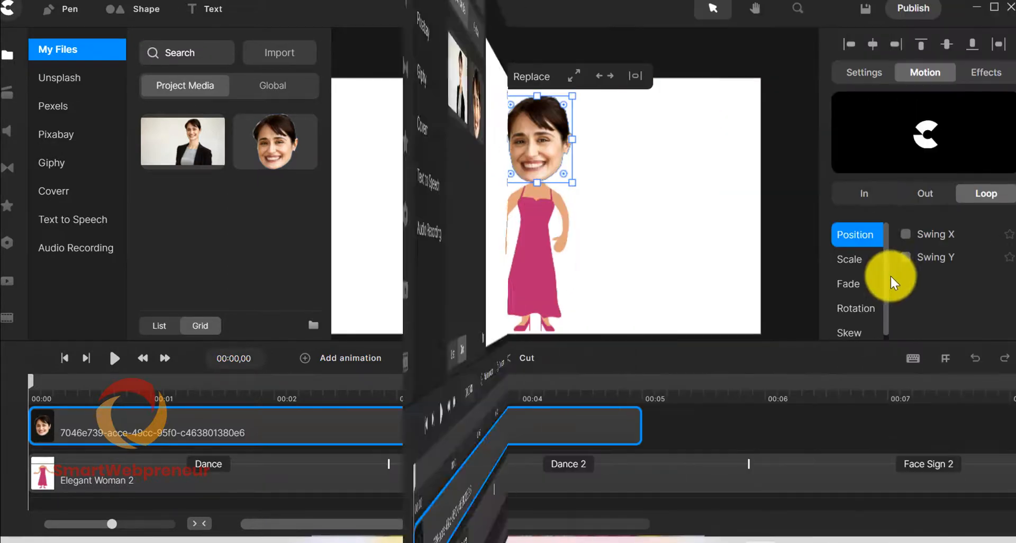
click(855, 308)
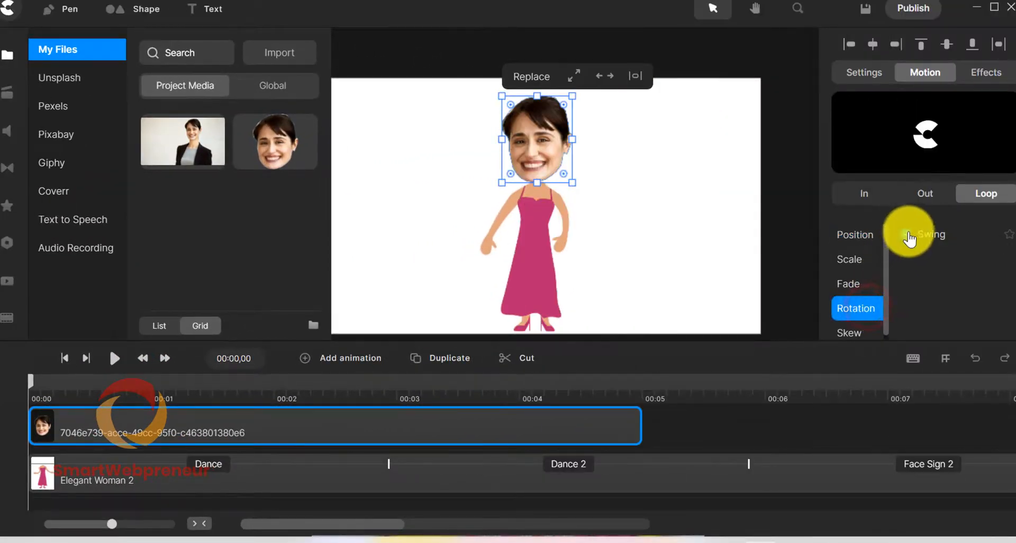
click(931, 235)
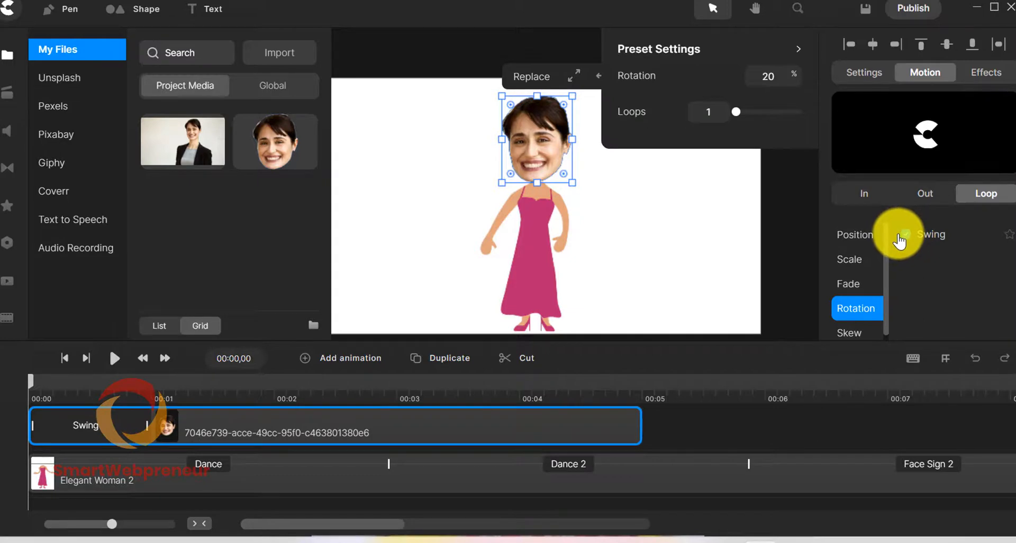
click(904, 234)
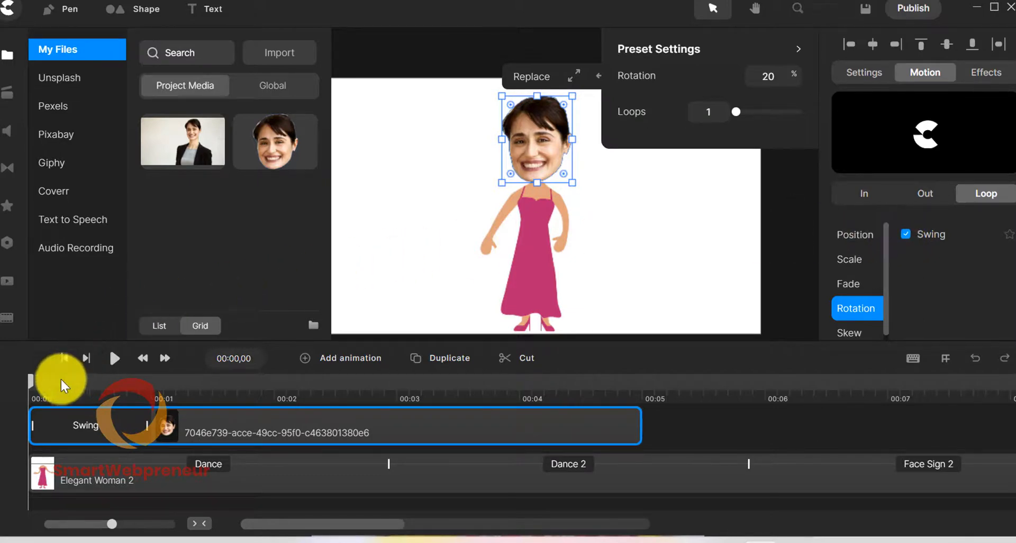
Play the preview from the start to check the swinging head
click(86, 357)
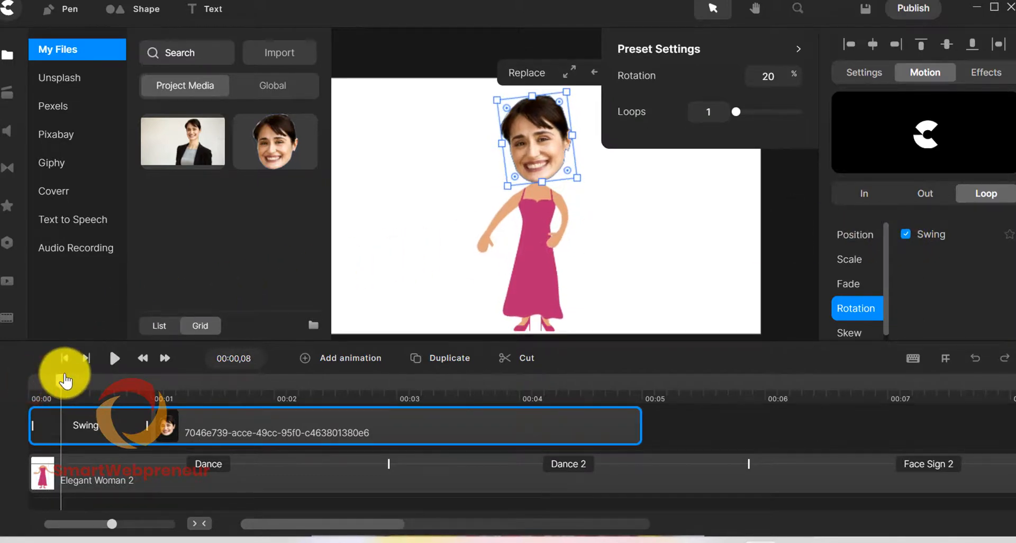
click(864, 72)
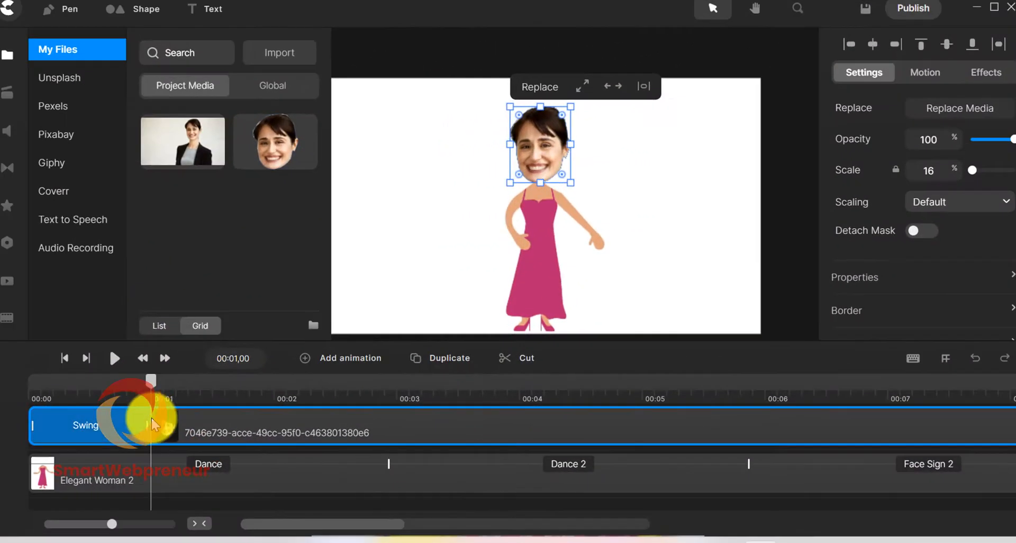
Stretch the Swing bar across the whole timeline, set Loops to 13, and play the preview
drag(168, 426, 660, 434)
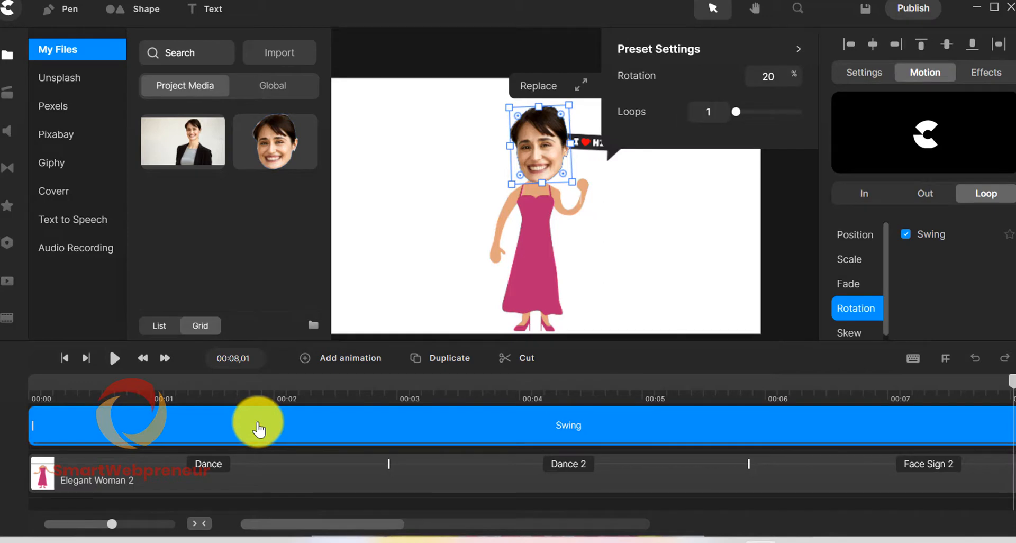
drag(735, 111, 751, 111)
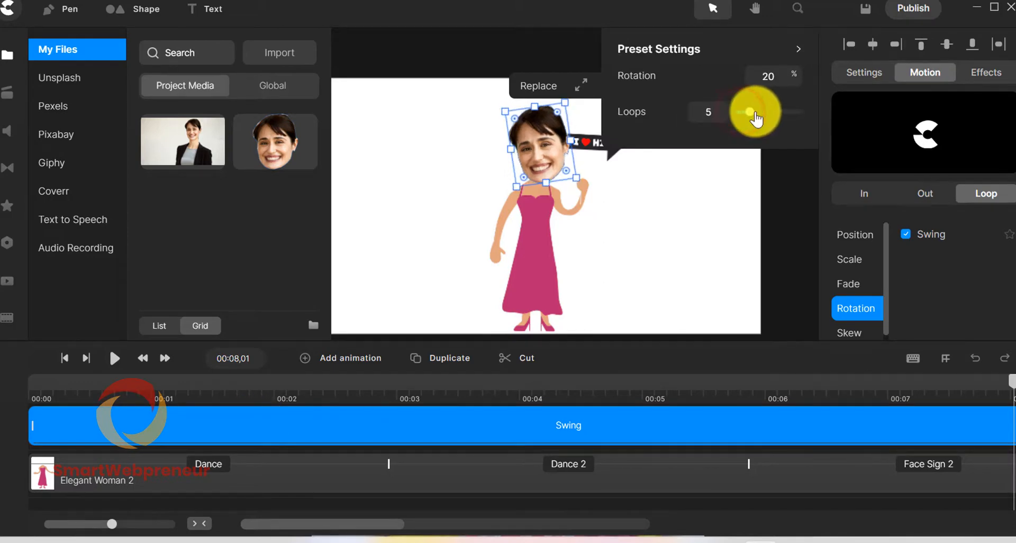
drag(748, 113, 778, 113)
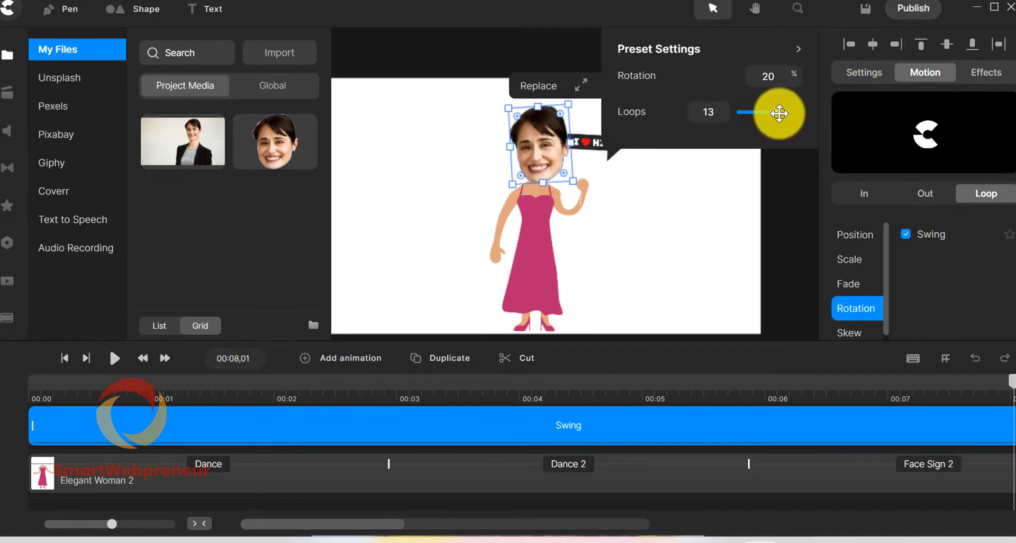
click(115, 358)
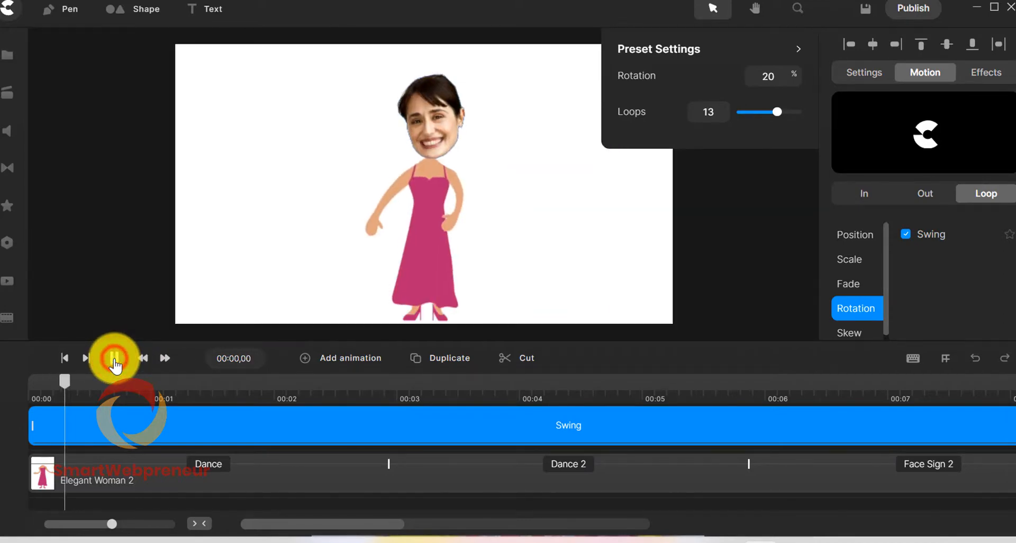
click(114, 357)
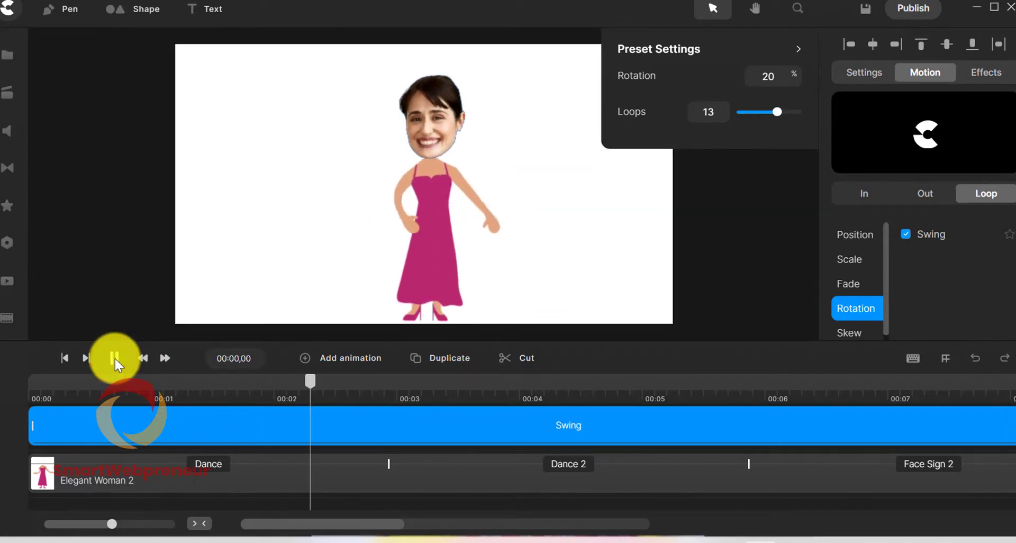
click(116, 358)
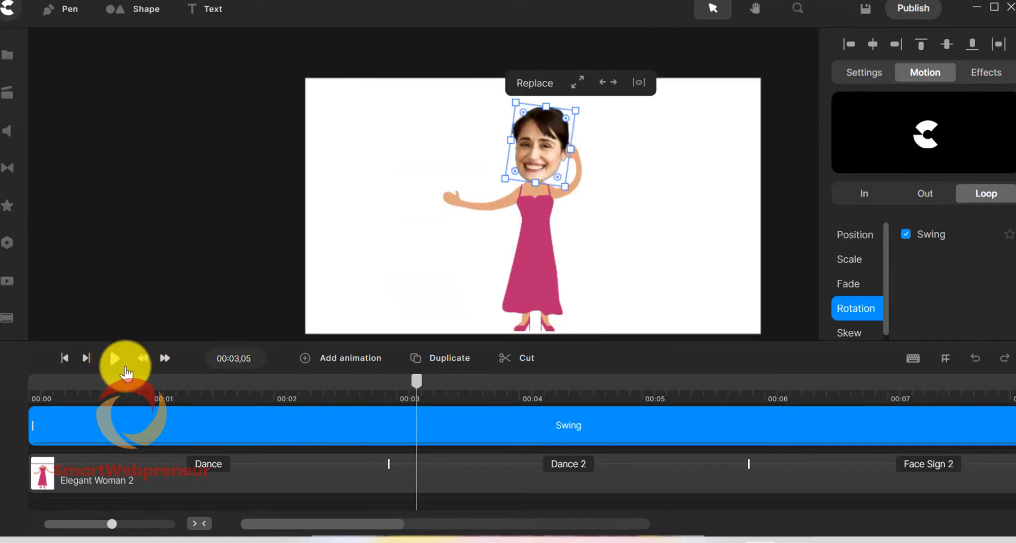
click(119, 358)
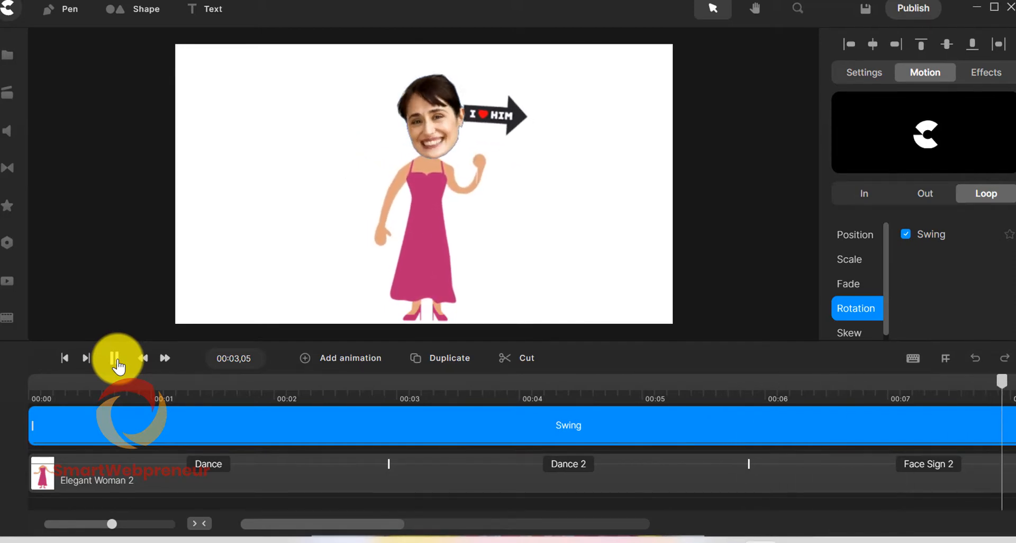
click(115, 358)
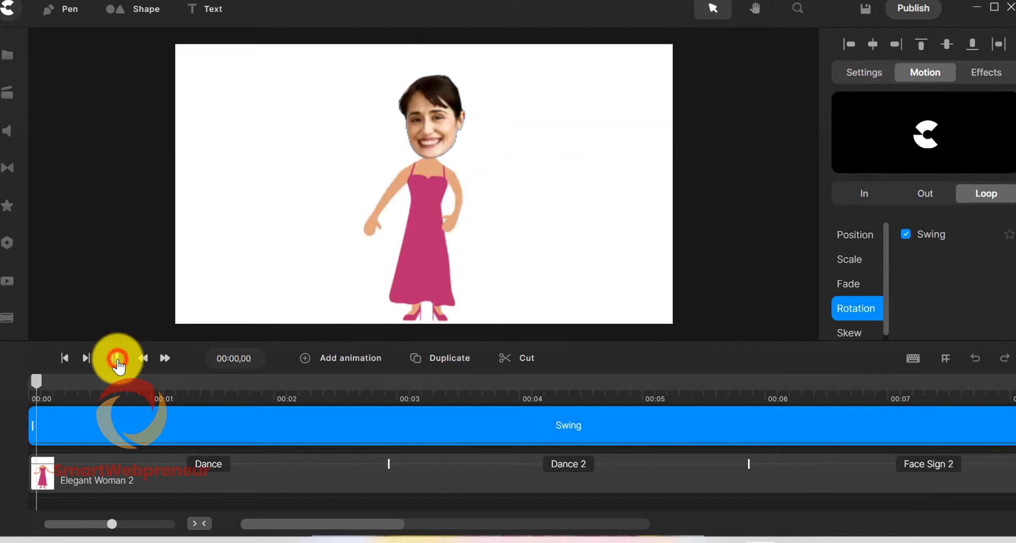
click(115, 359)
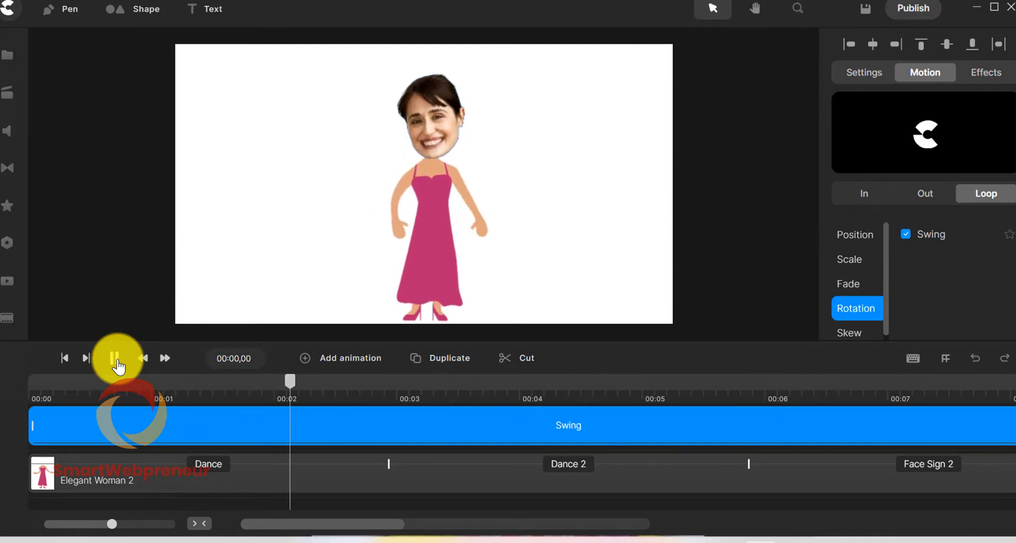